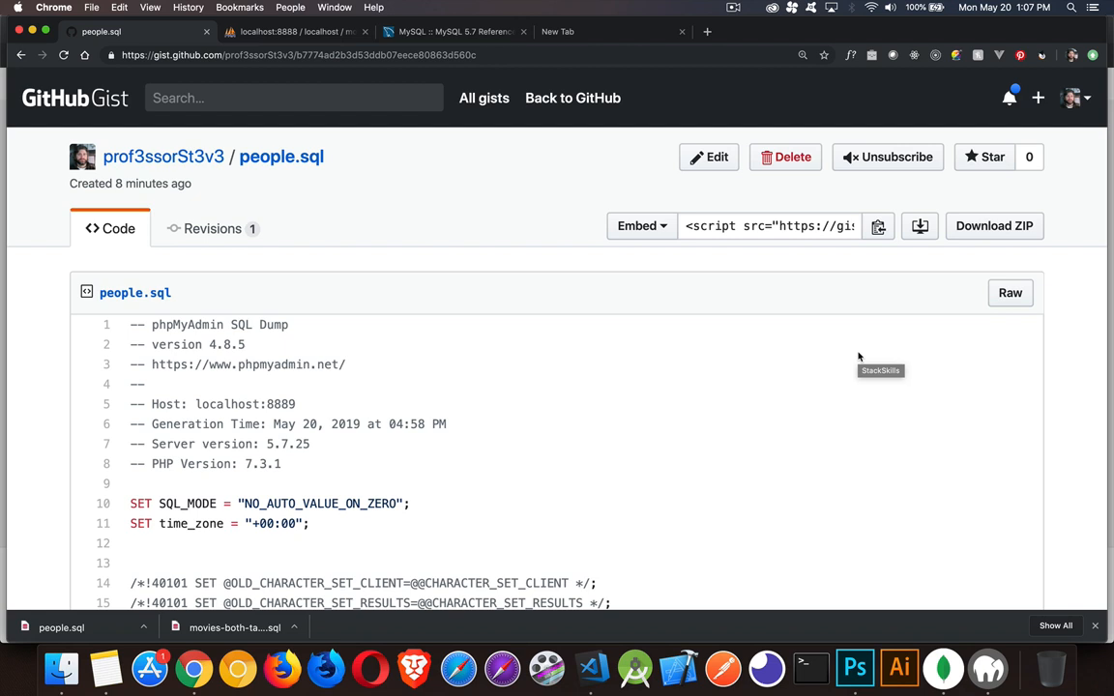
mouse_move(859, 356)
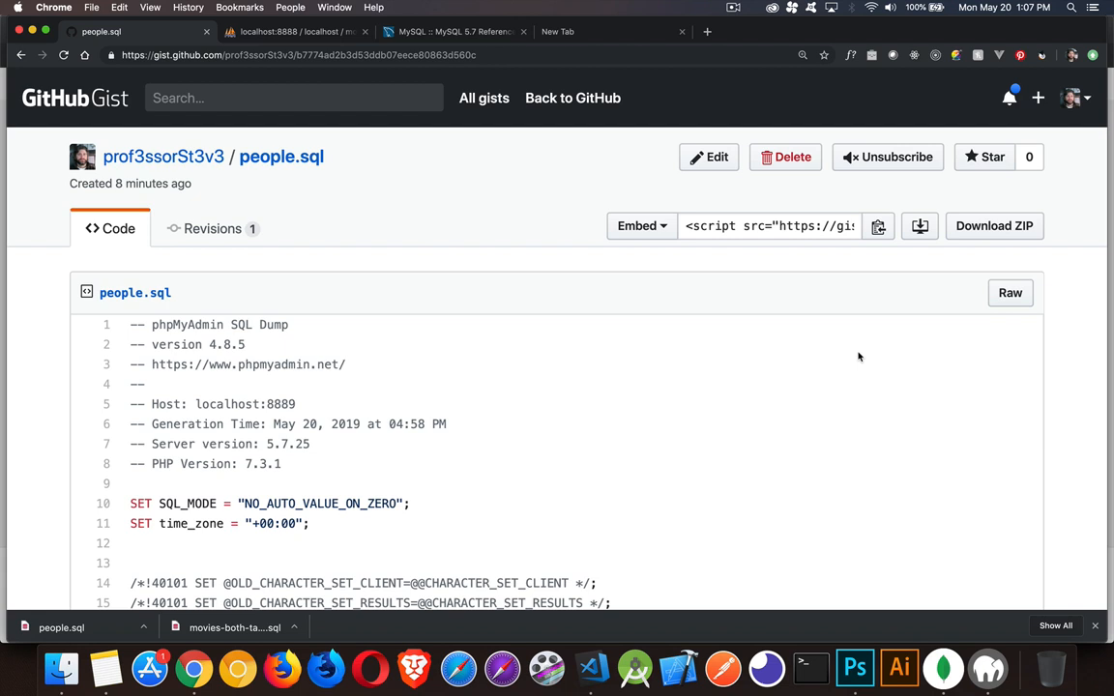
mouse_move(785, 383)
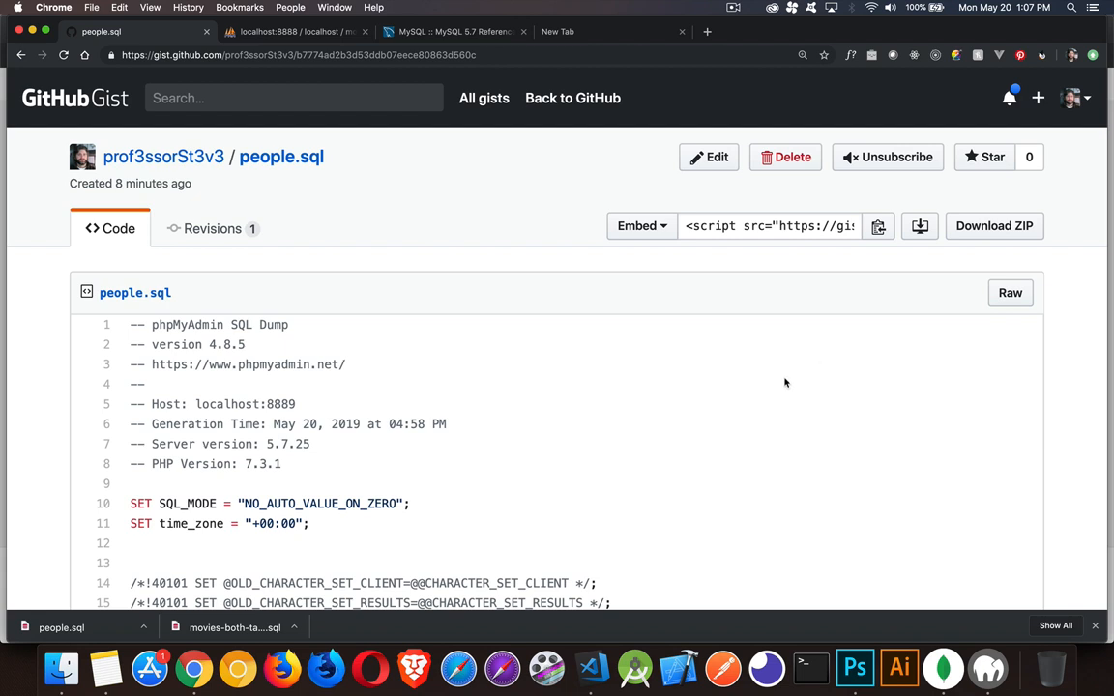
mouse_move(433, 205)
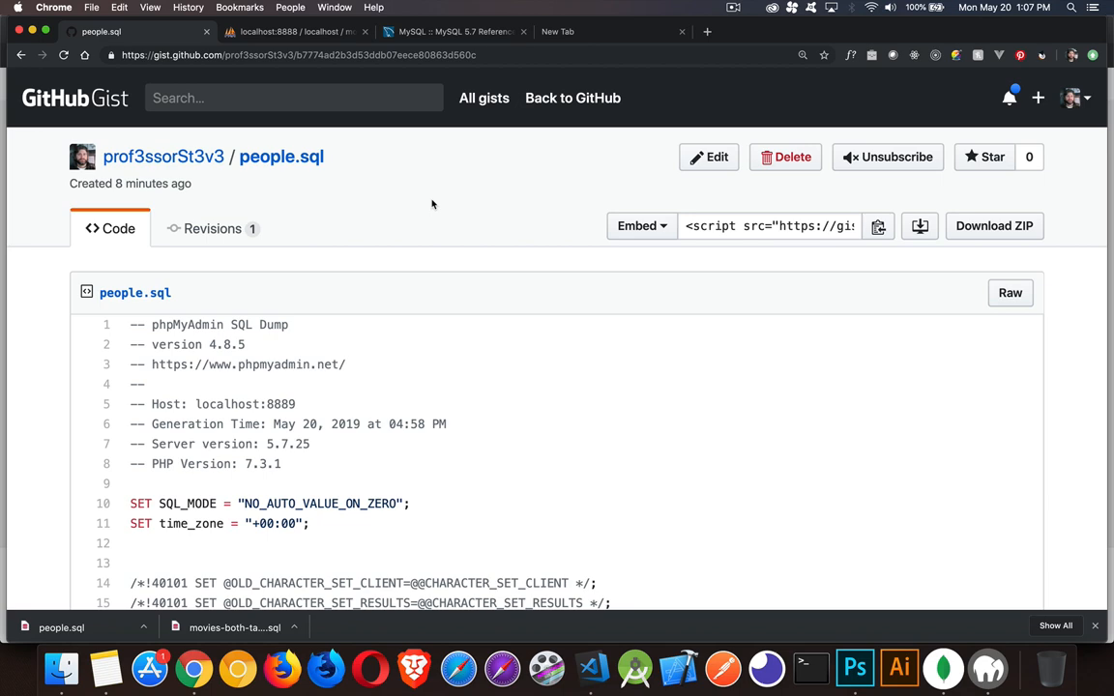
- Switch to phpMyAdmin, review the people table structure, and browse its 11 rows
scroll("down", 3)
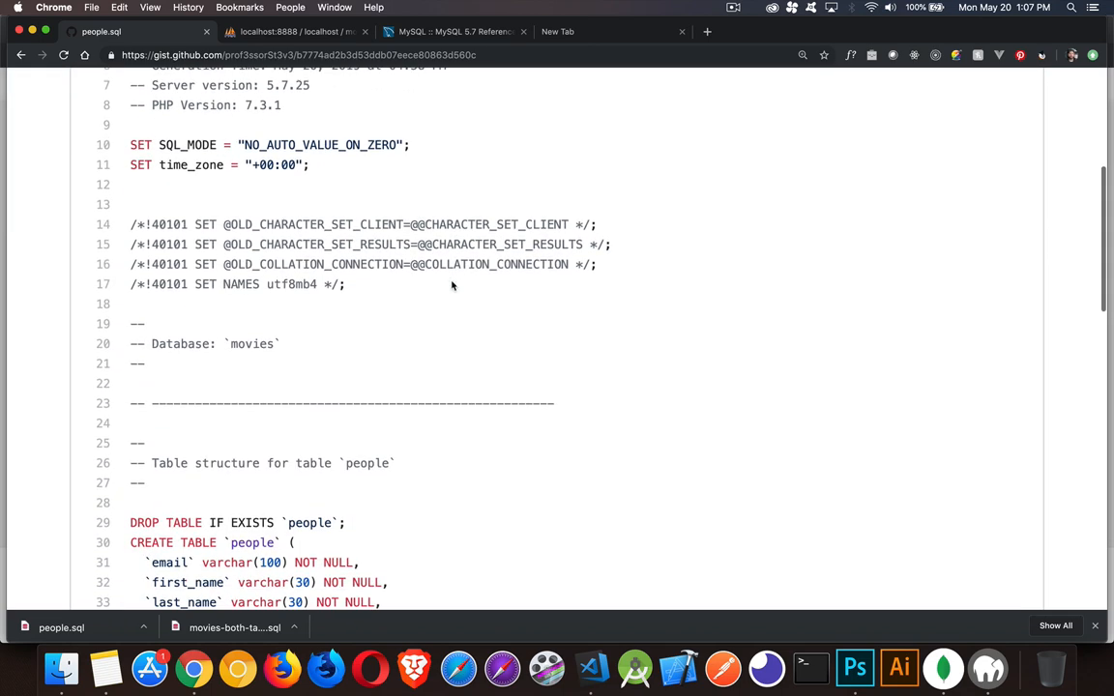
scroll("up", 3)
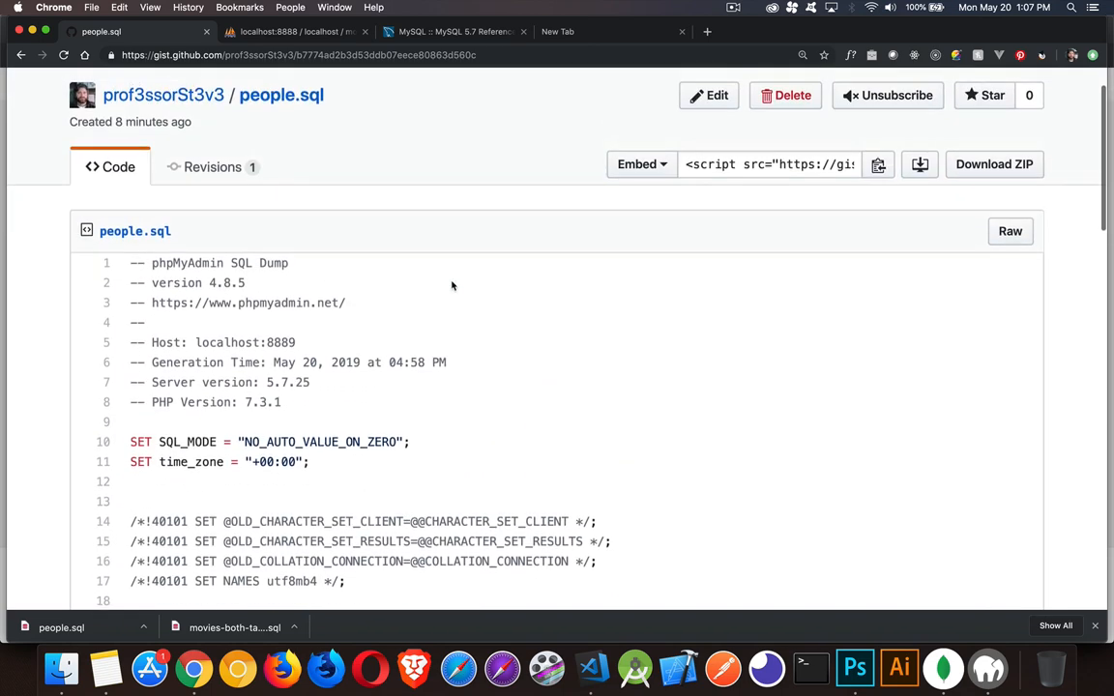
scroll("down", 3)
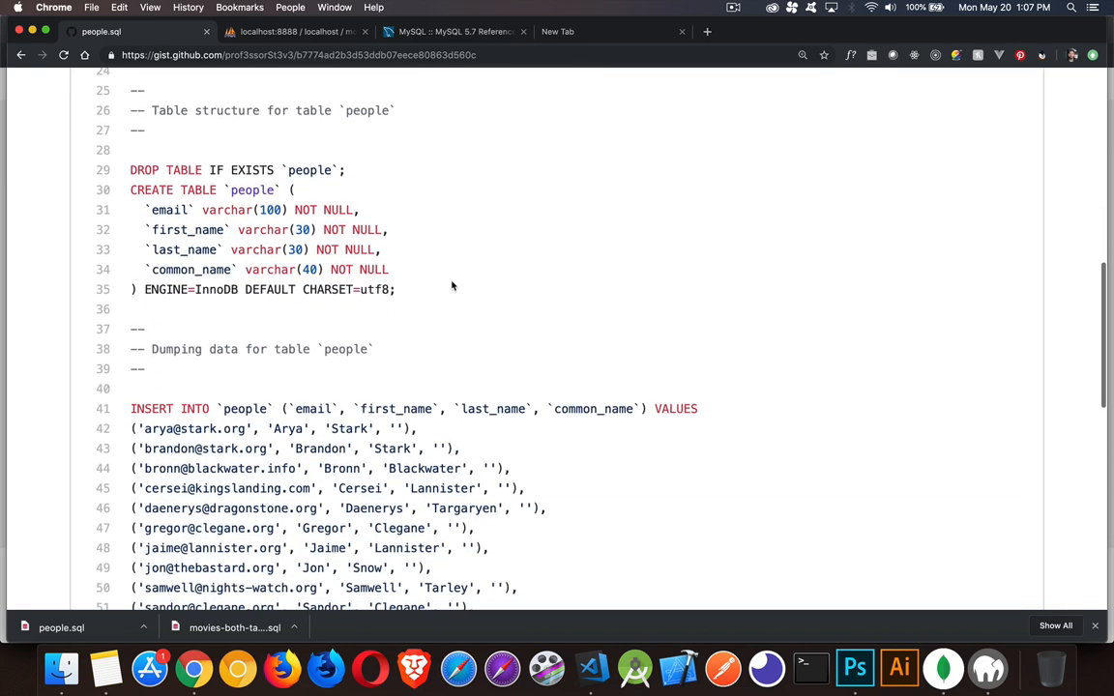
scroll("down", 3)
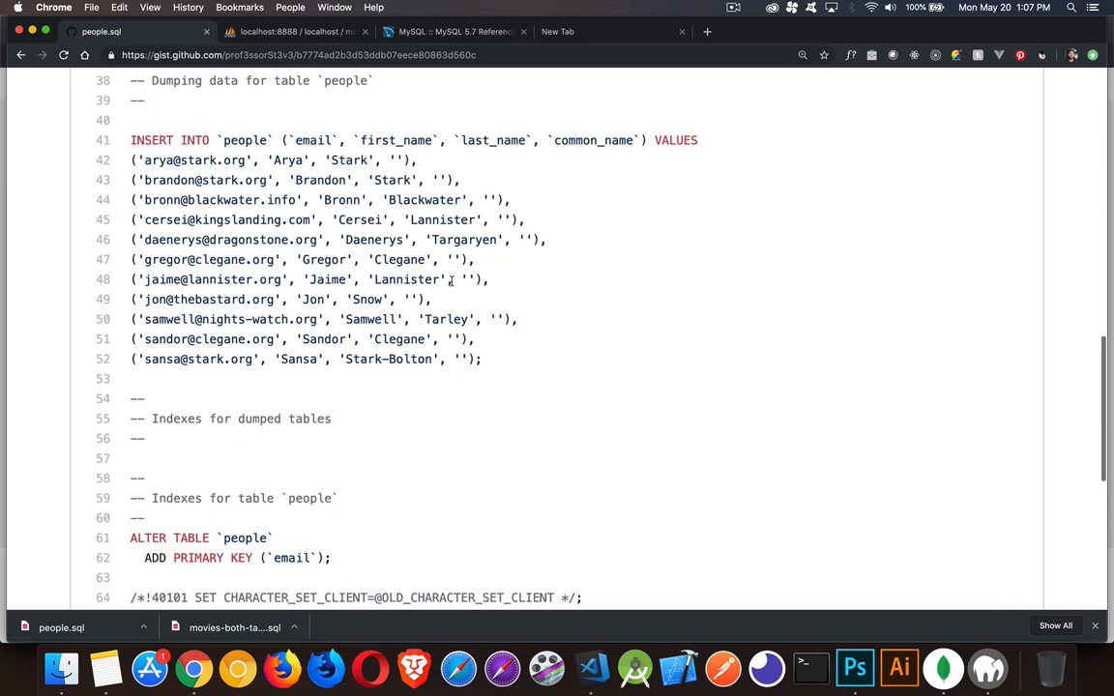
scroll("up", 3)
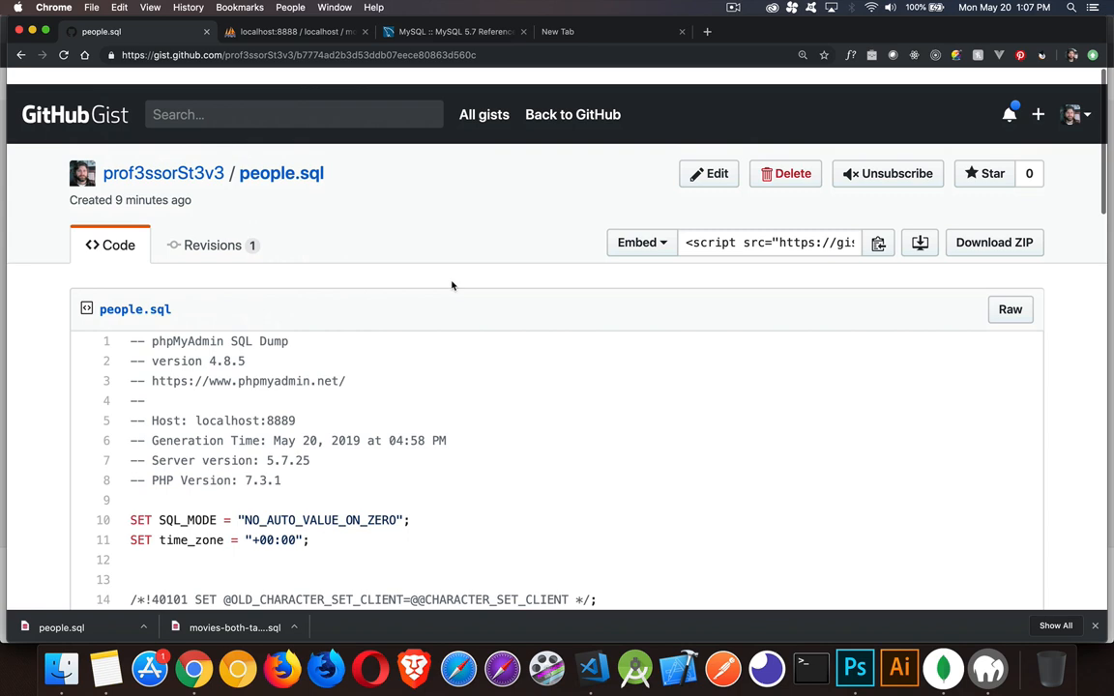
left_click(294, 31)
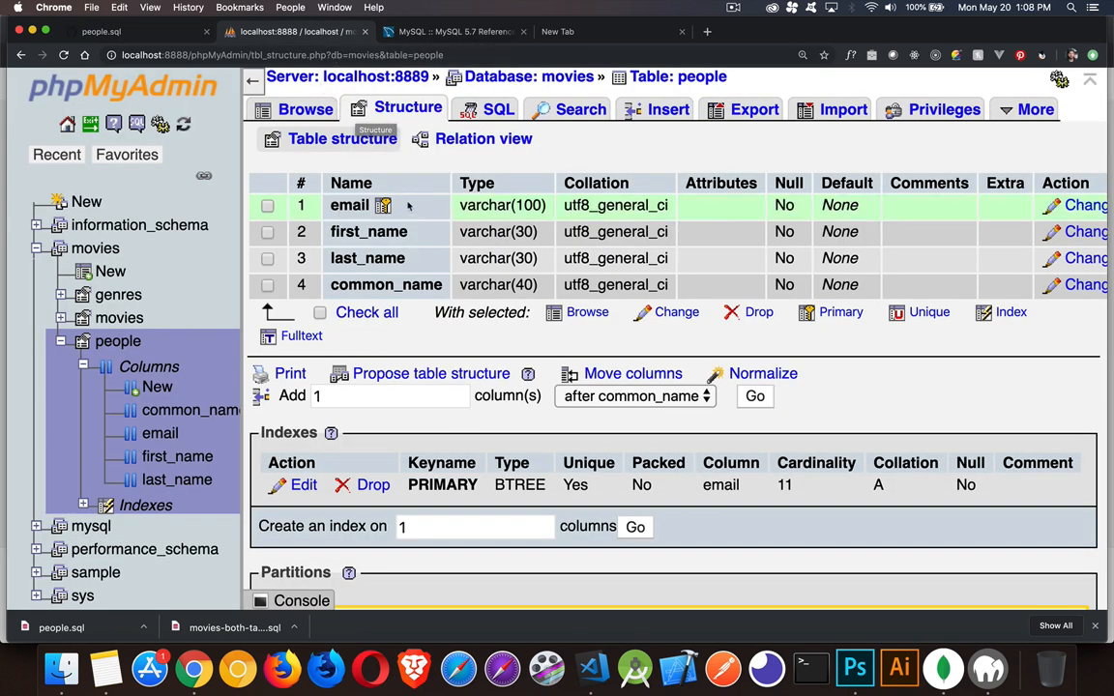
mouse_move(427, 207)
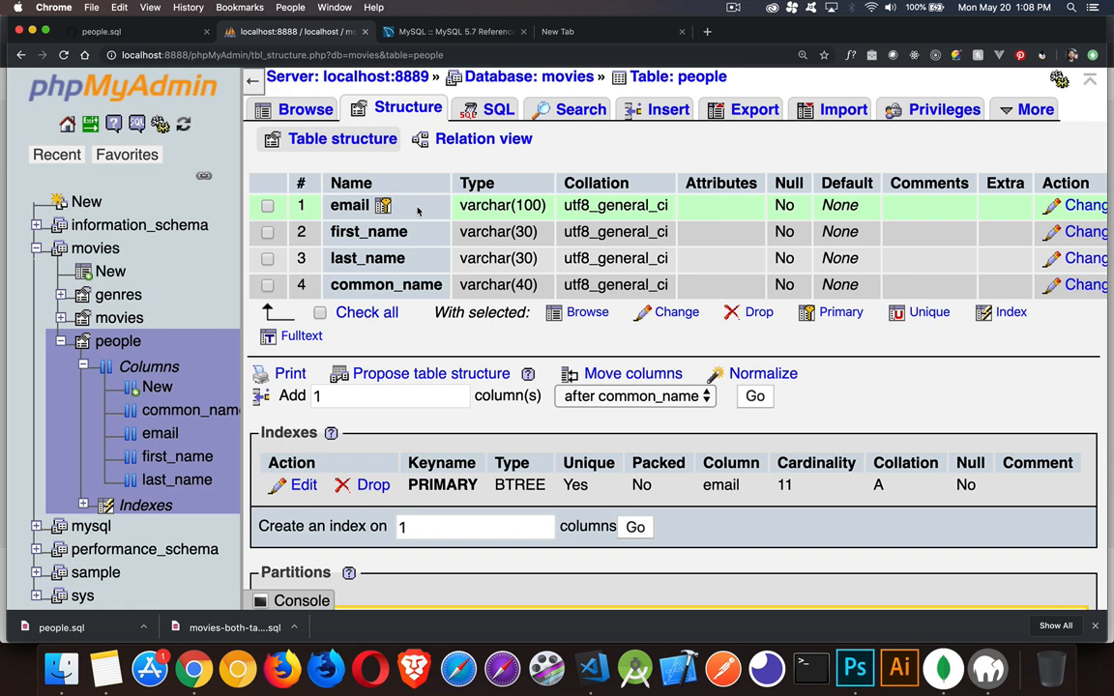
left_click(305, 108)
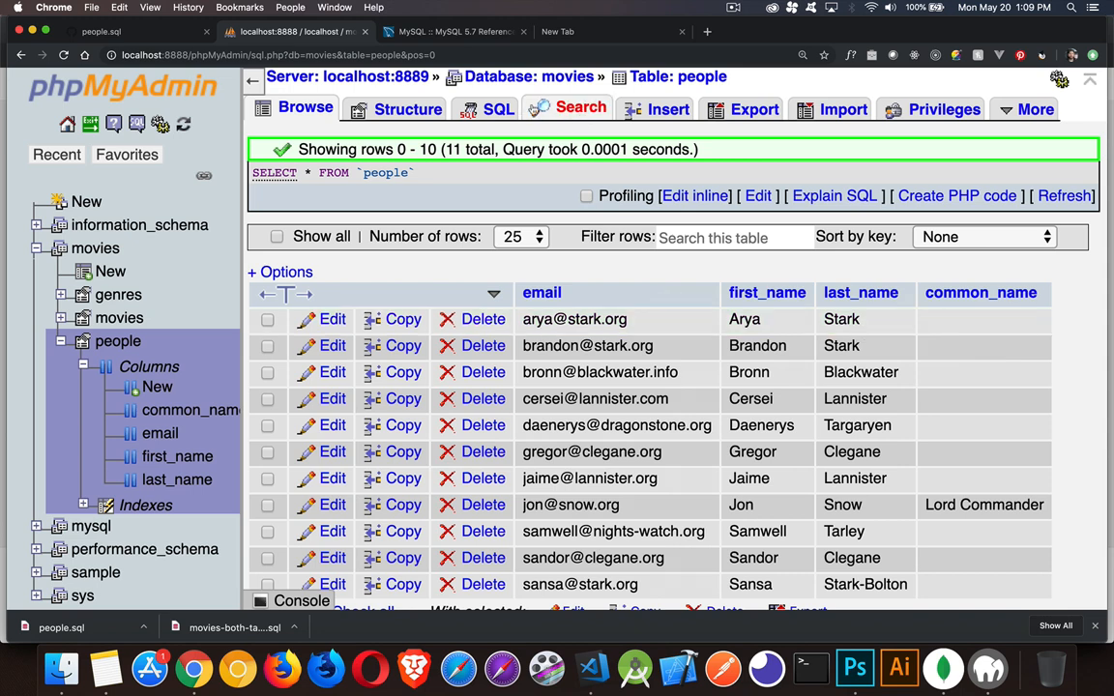
- Bring up the SQL query editor for the people table
left_click(499, 108)
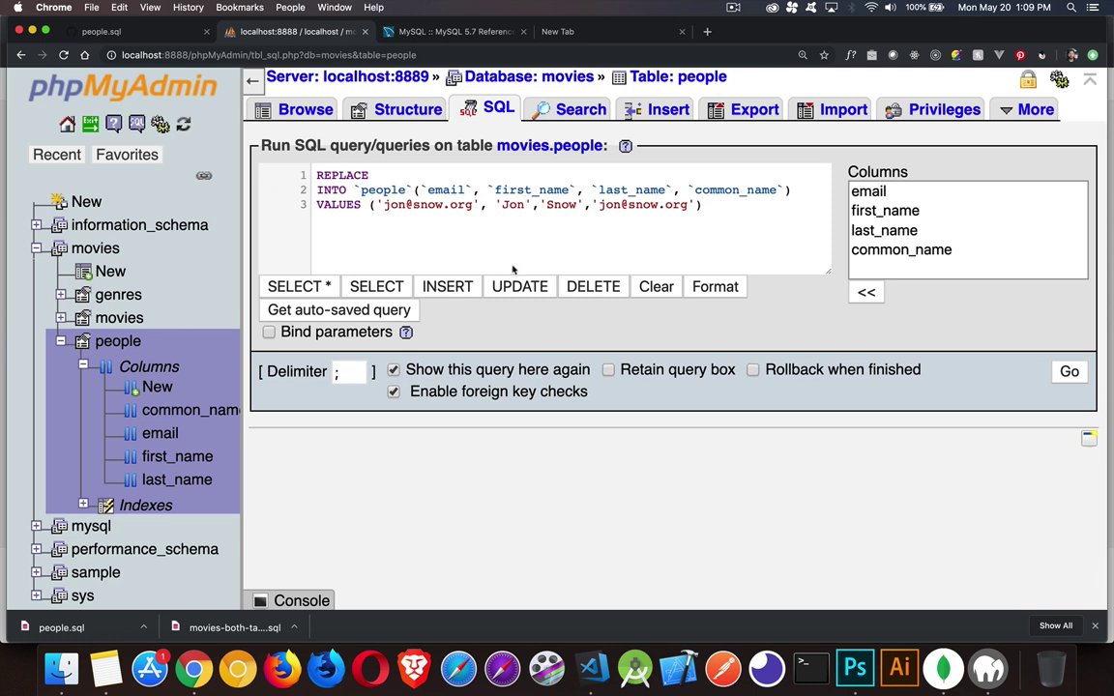
mouse_move(503, 263)
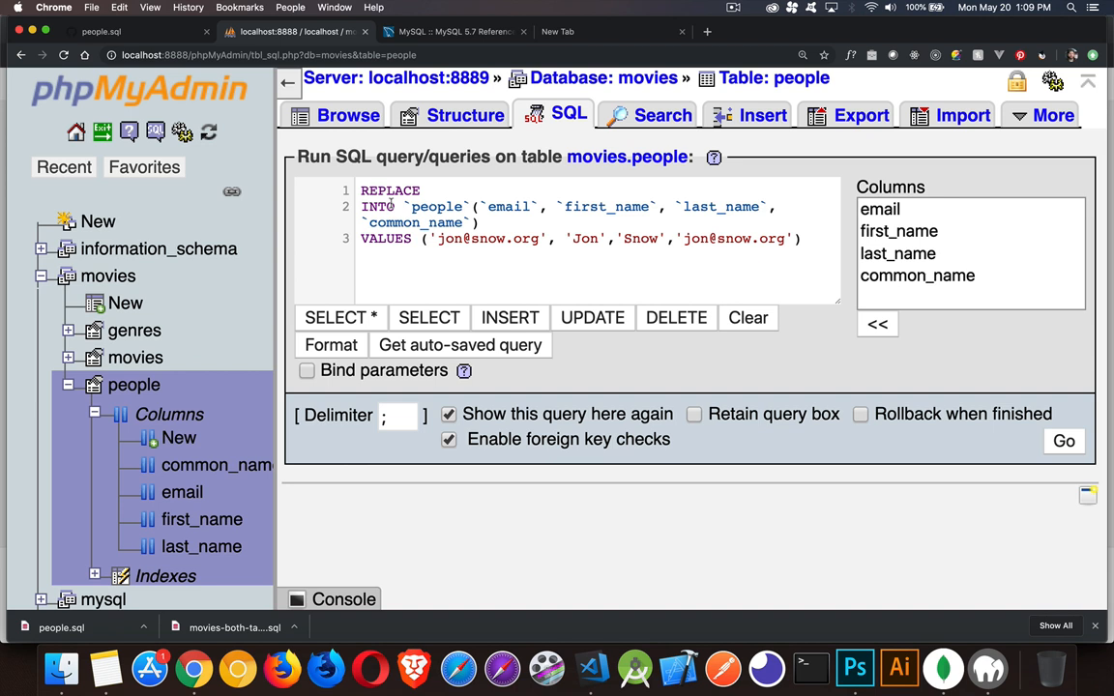
mouse_move(437, 205)
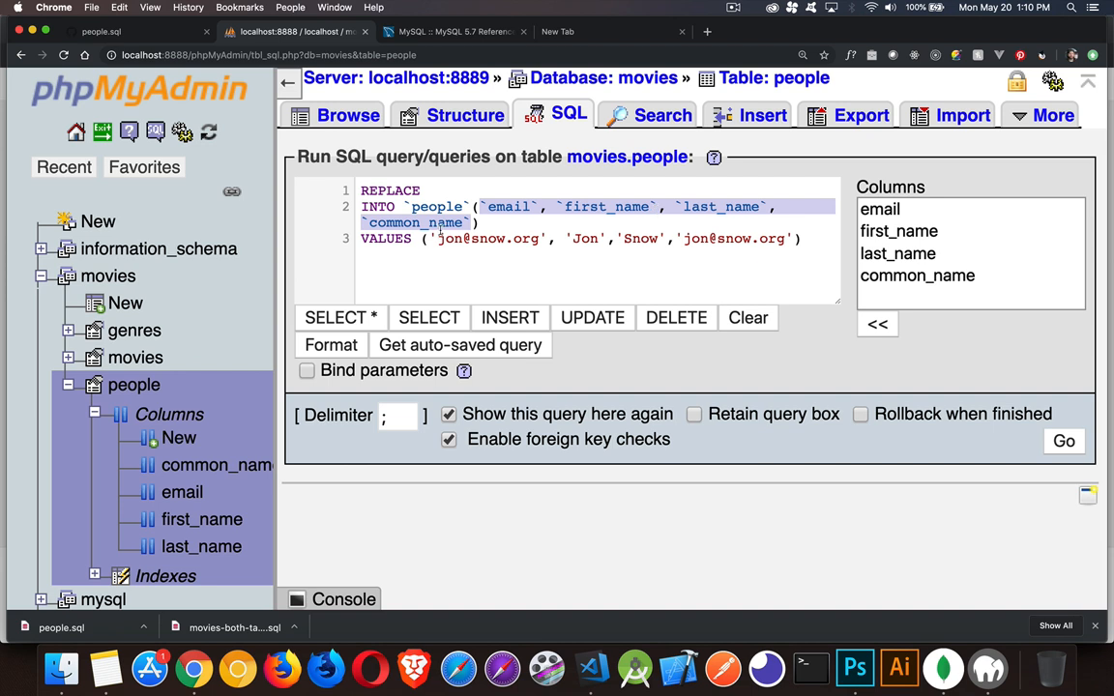
mouse_move(758, 248)
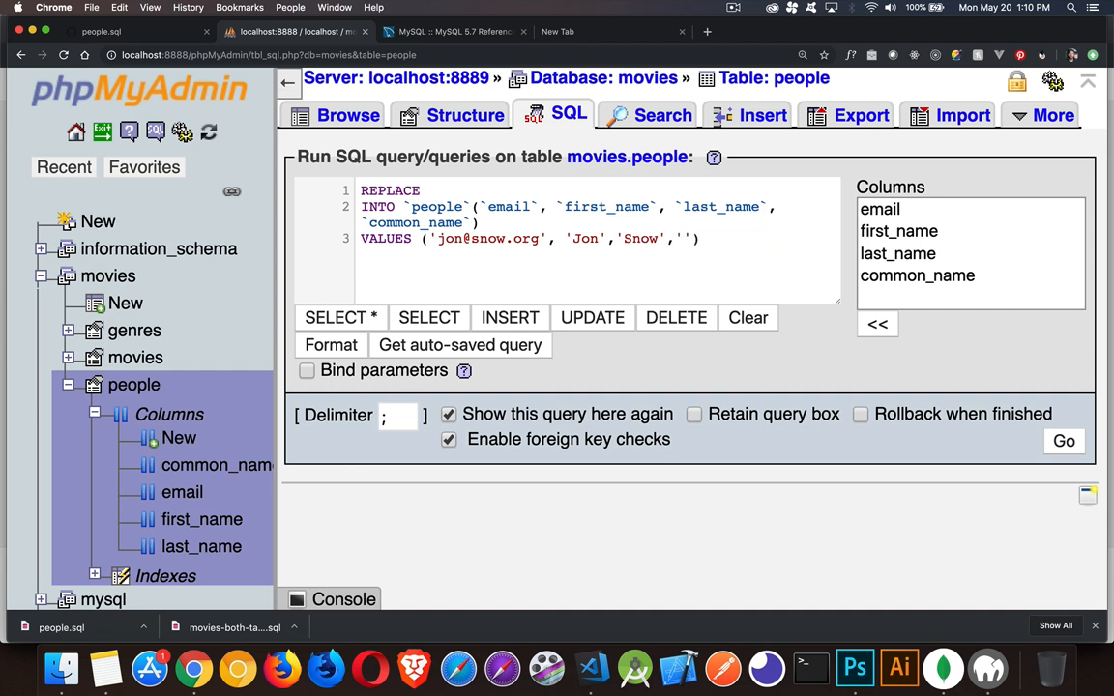
- Run the REPLACE query setting Jon Snow's common_name to 'King Jon the First' (2 rows affected)
type("King Jon the First")
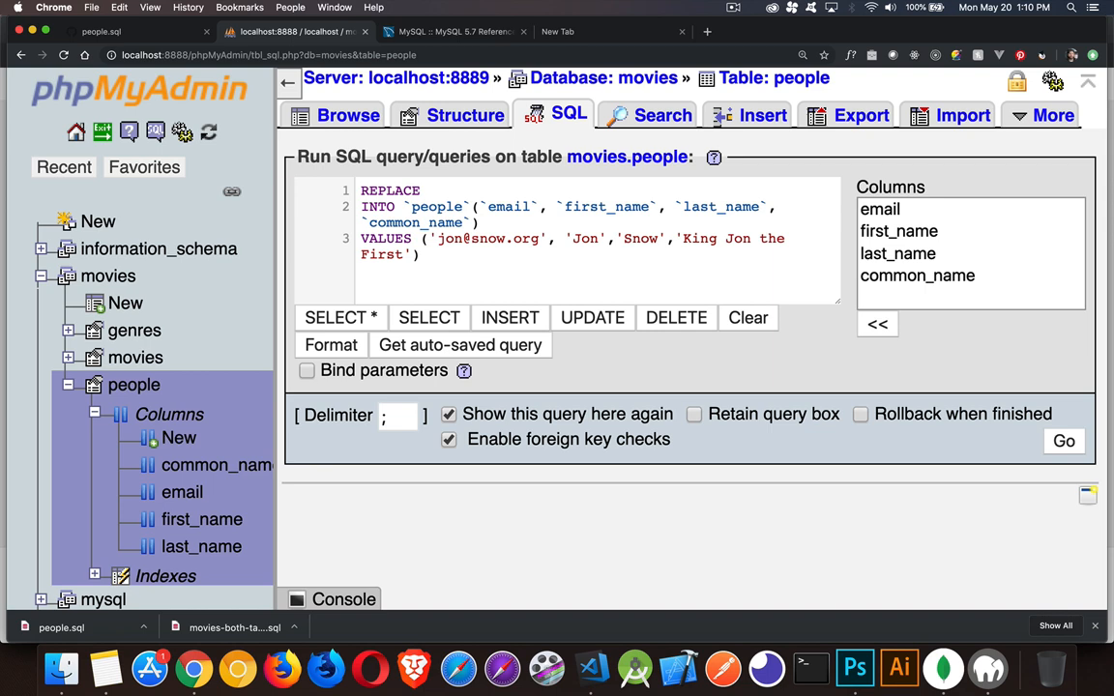
left_click(1063, 441)
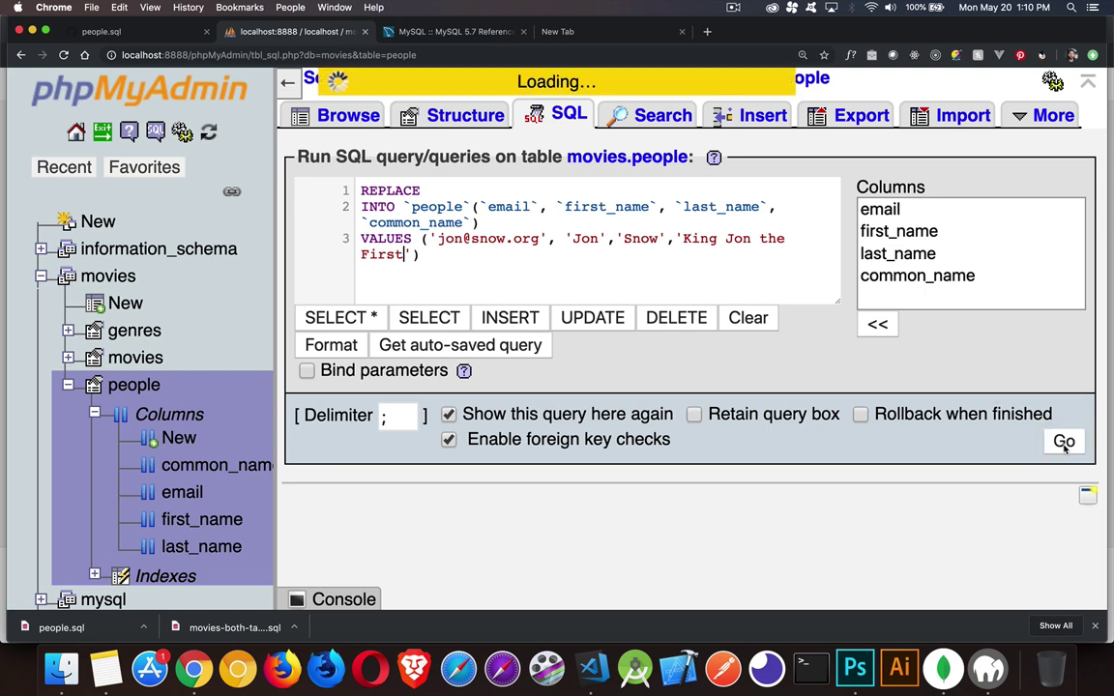
left_click(1063, 441)
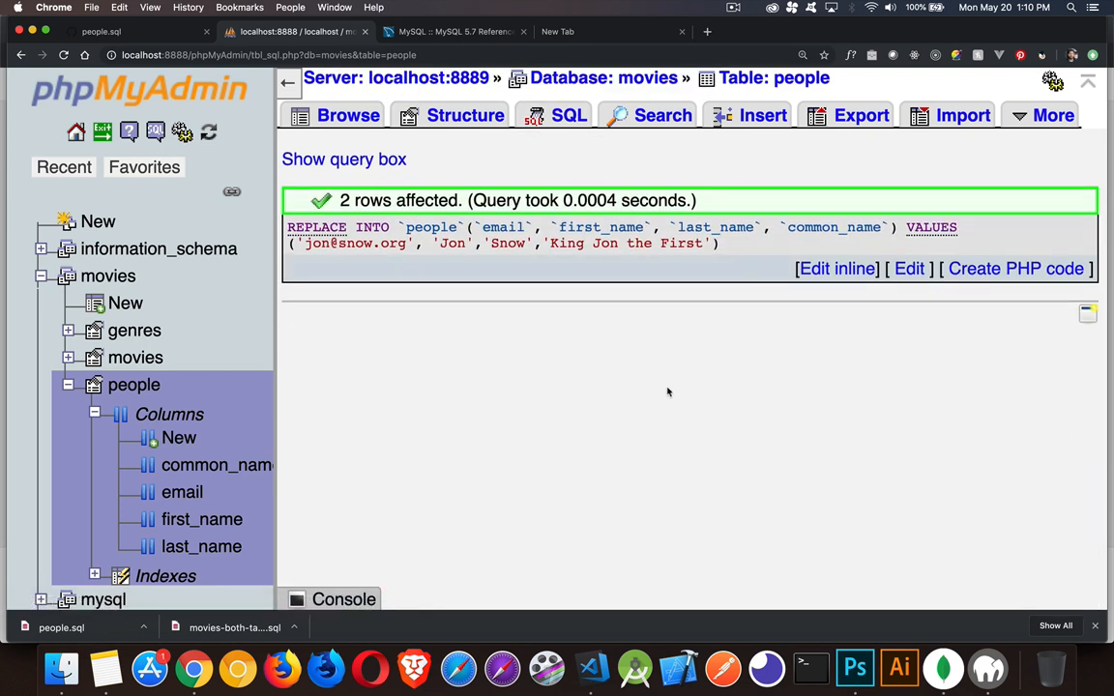
- Browse the rows to confirm Jon Snow reads 'King Jon the First', then return to the SQL editor
left_click(348, 116)
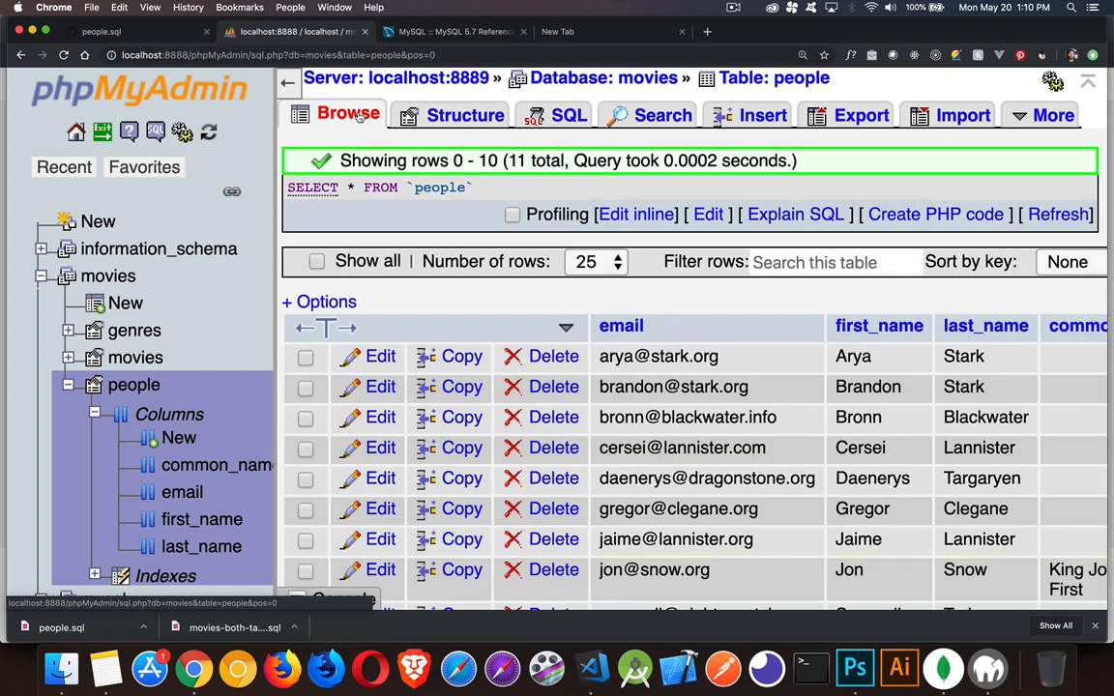
scroll("down", 3)
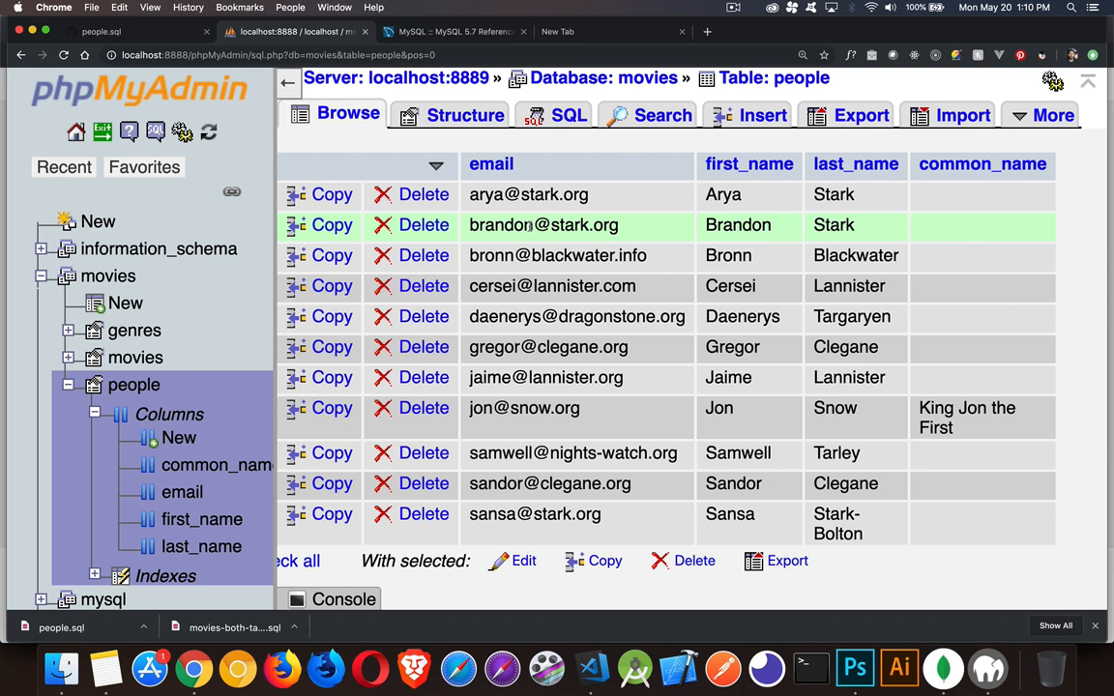
mouse_move(639, 225)
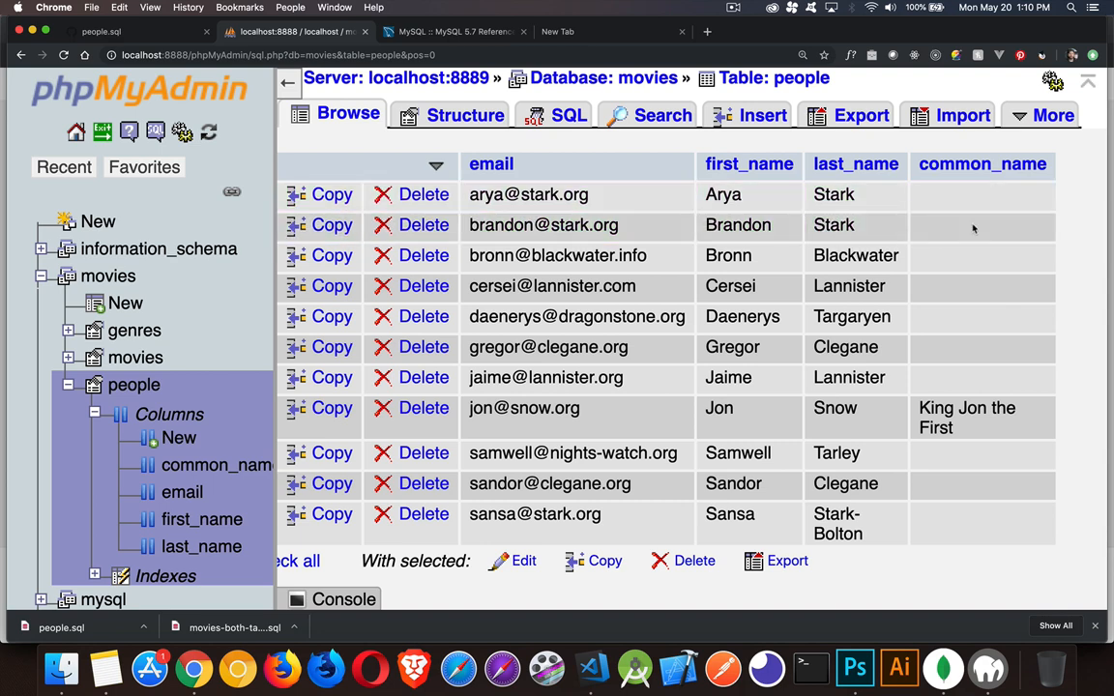
left_click(983, 224)
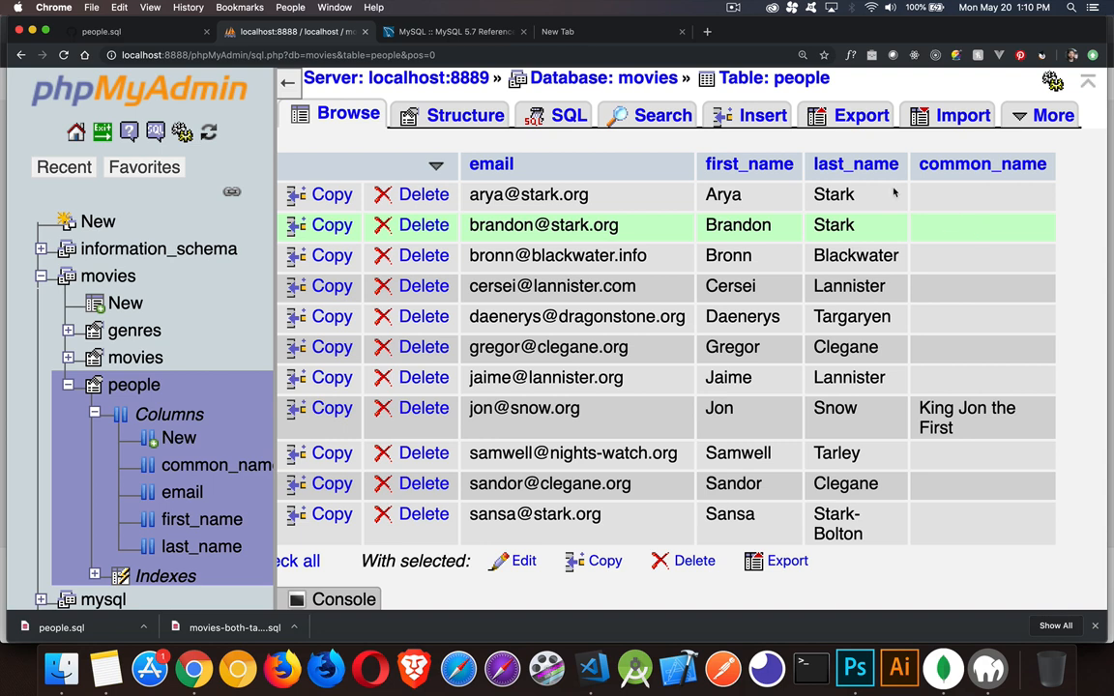
left_click(569, 116)
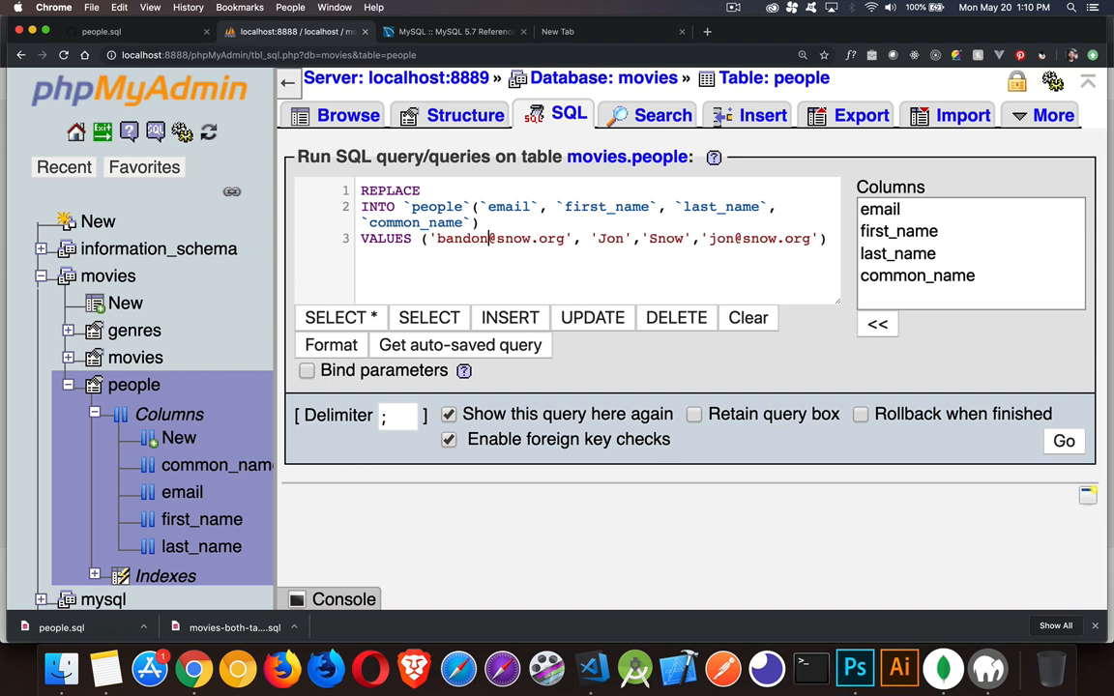
left_click(441, 238)
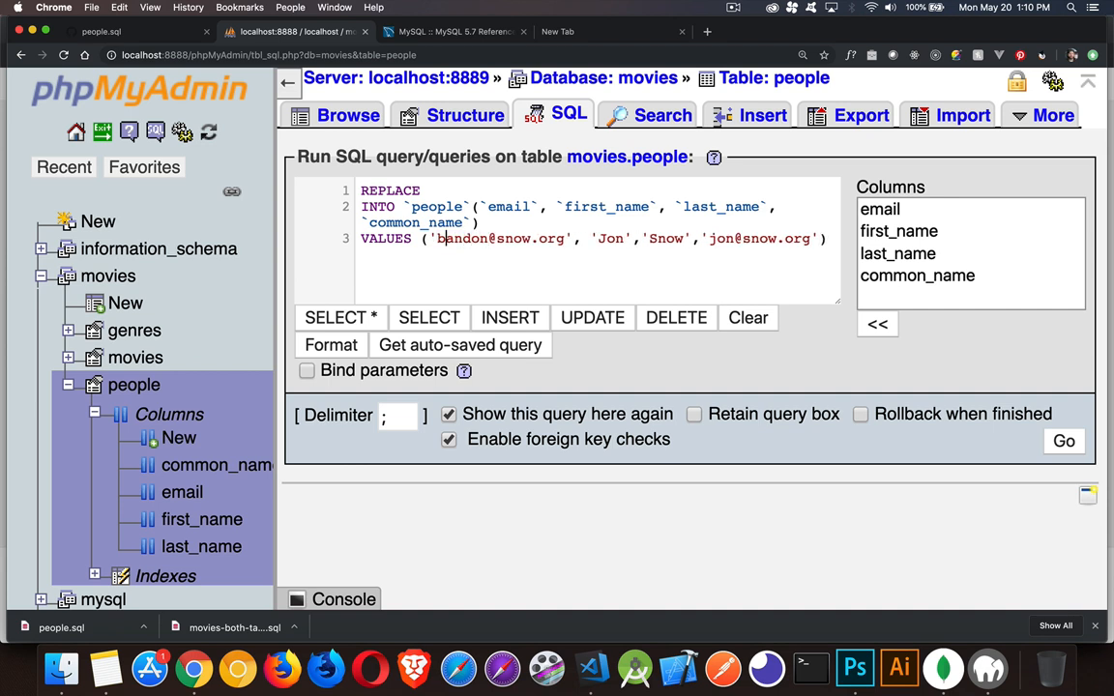
type("brandon@stark")
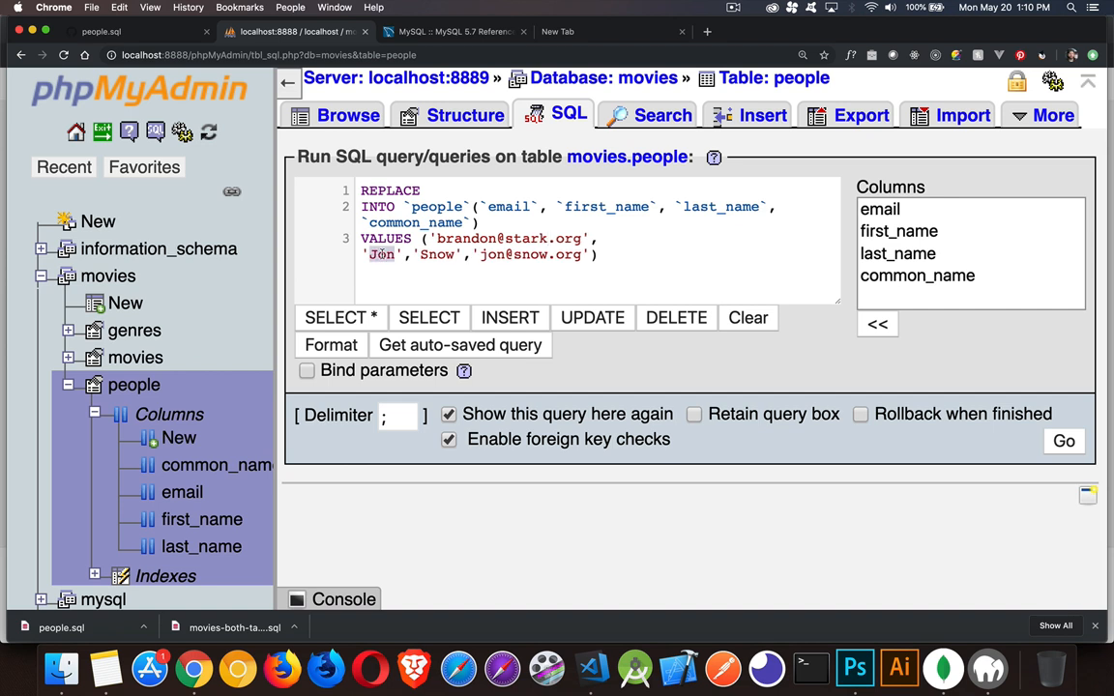
type("Brand")
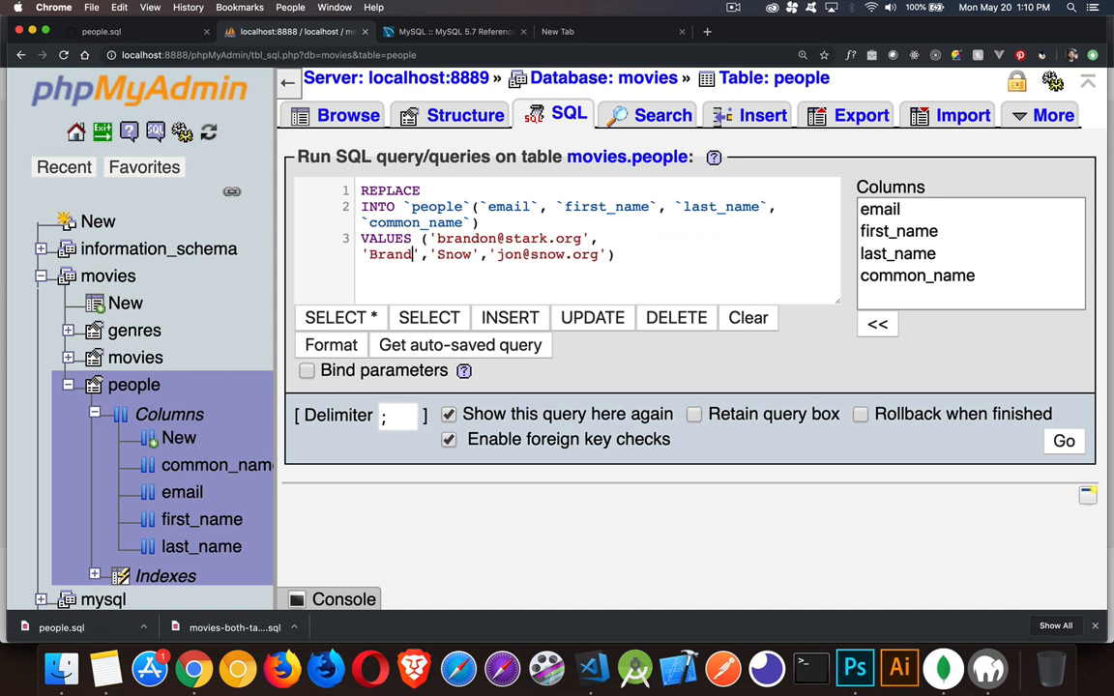
type("on")
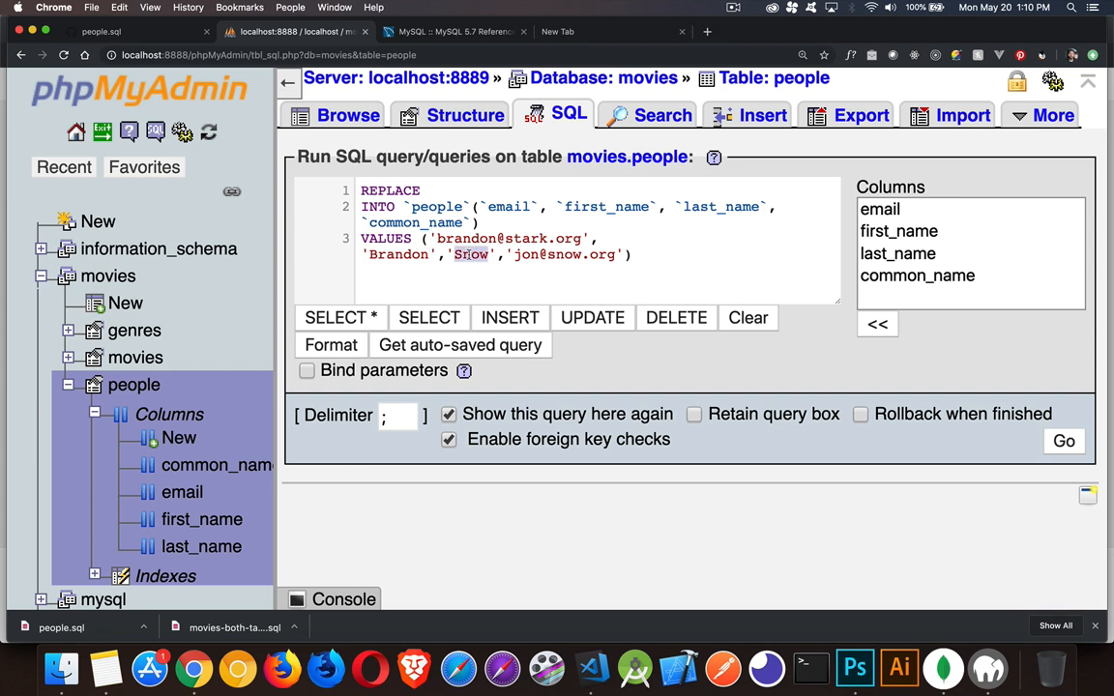
type("Stark")
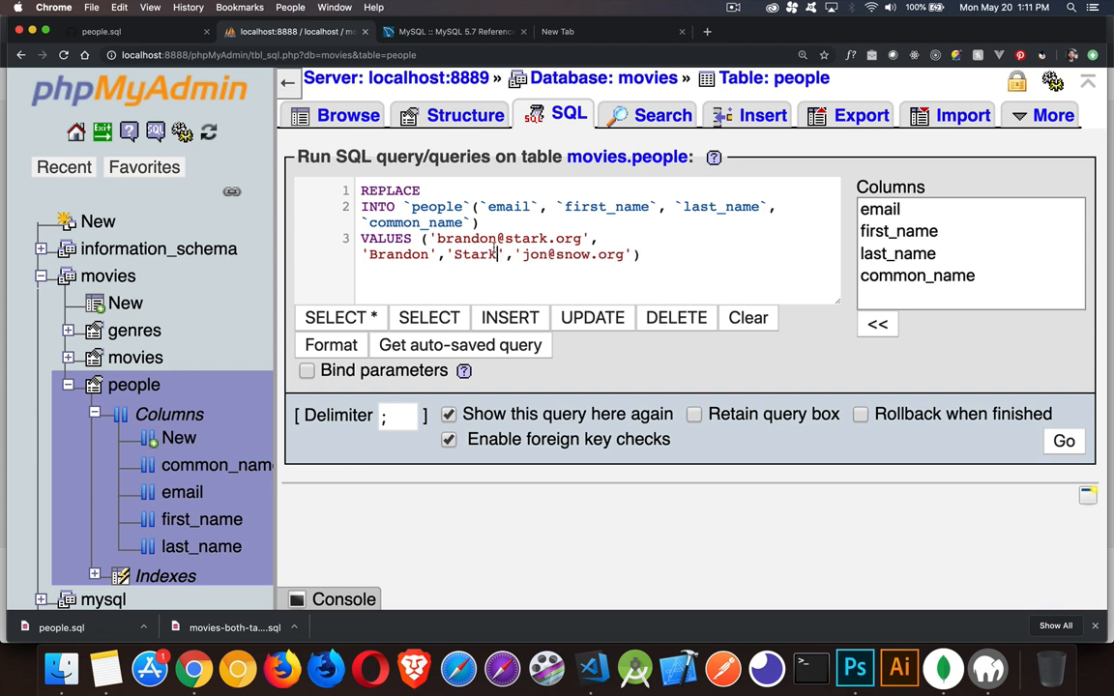
left_click(522, 256)
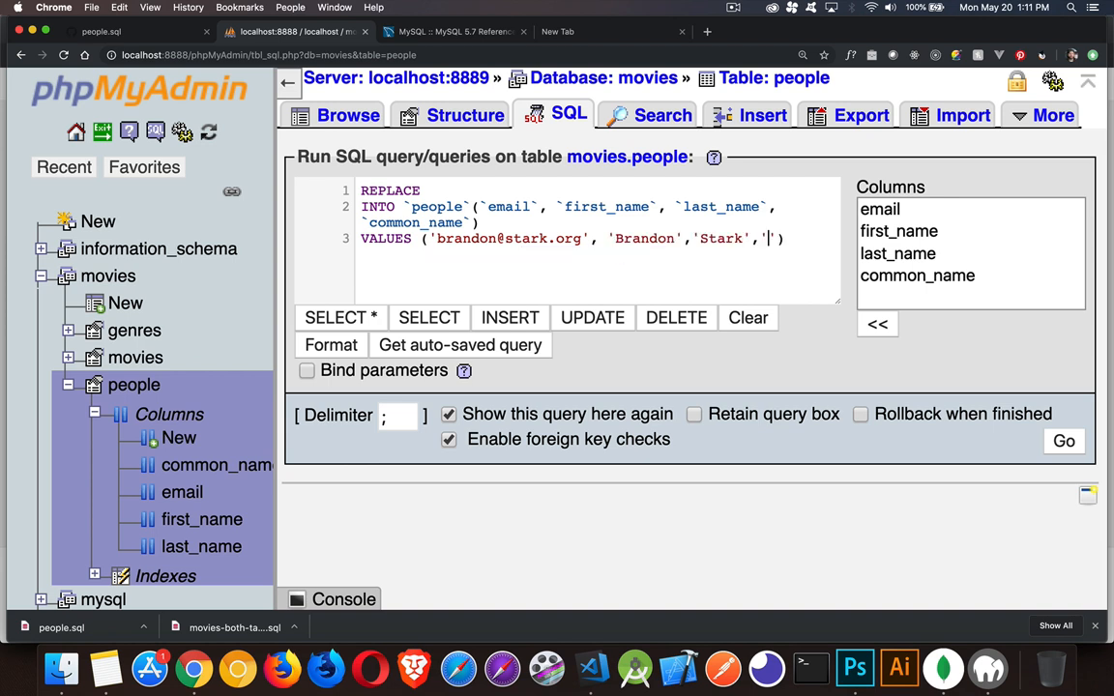
type("Bran")
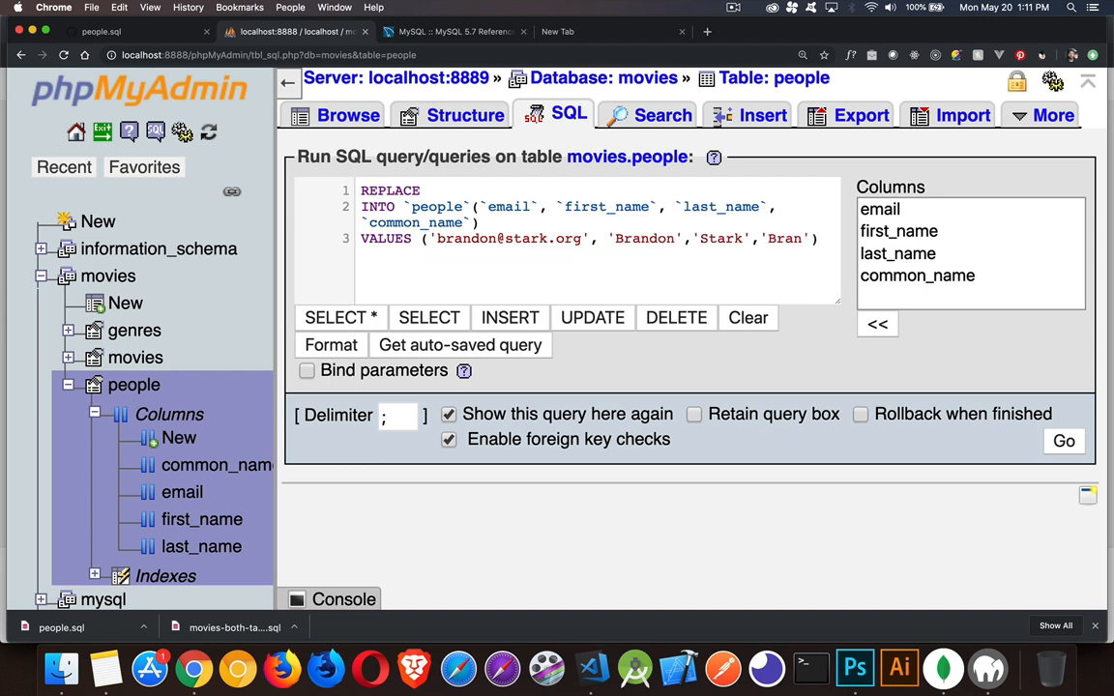
left_click(1063, 441)
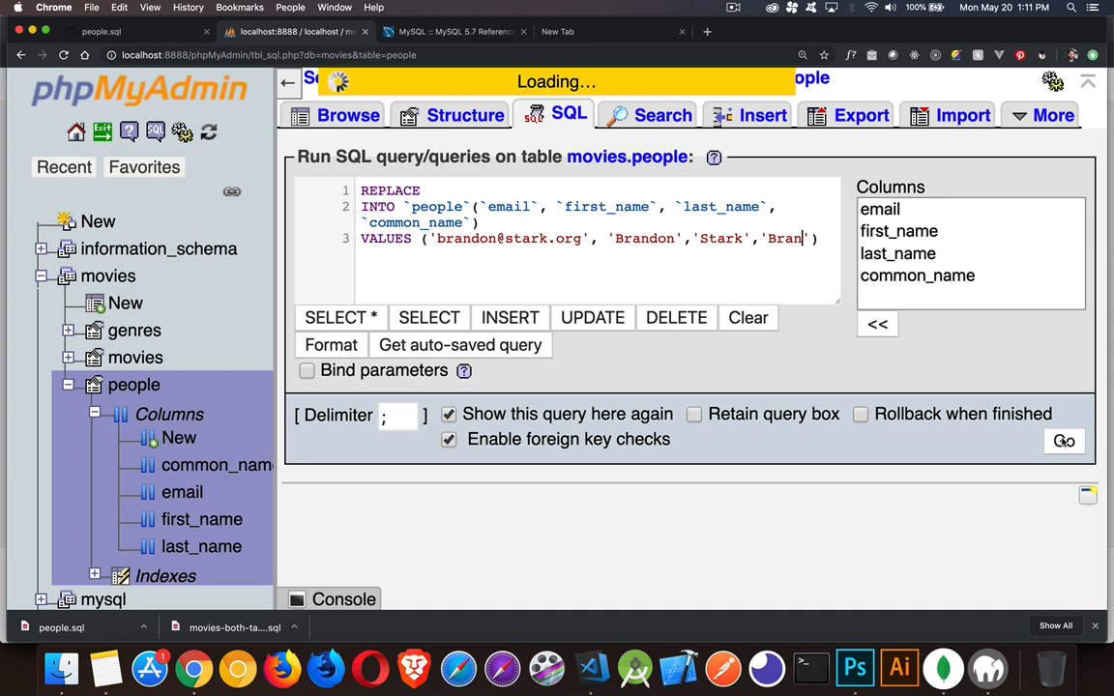
left_click(1064, 441)
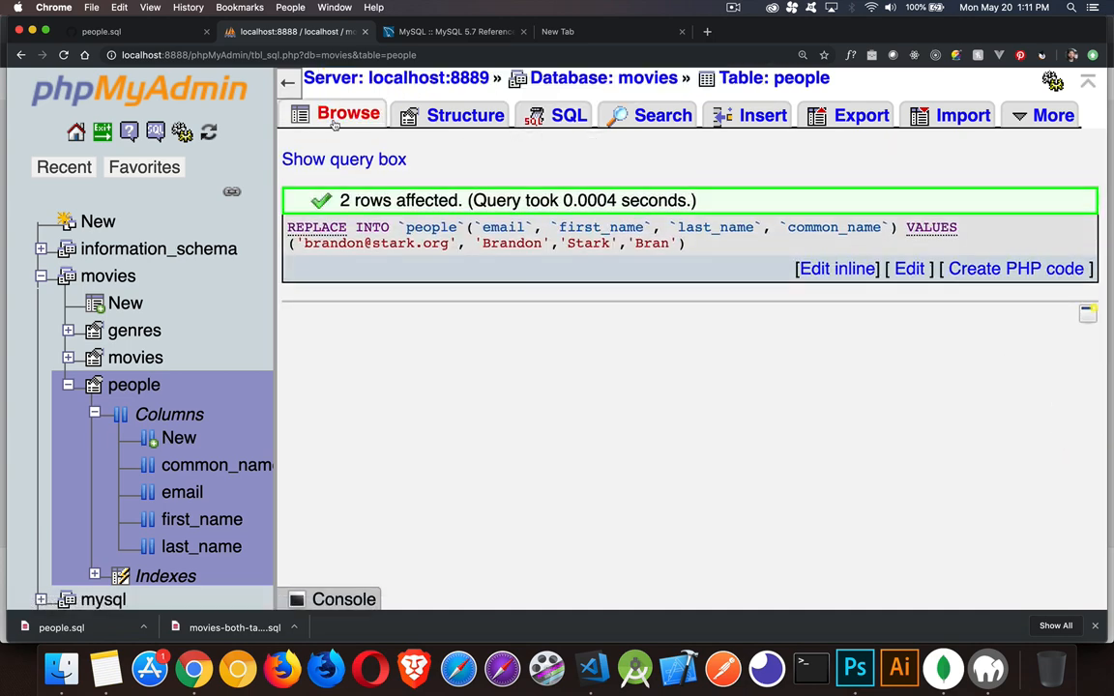
- Browse the people rows to verify Bran, then return to the SQL editor
left_click(348, 113)
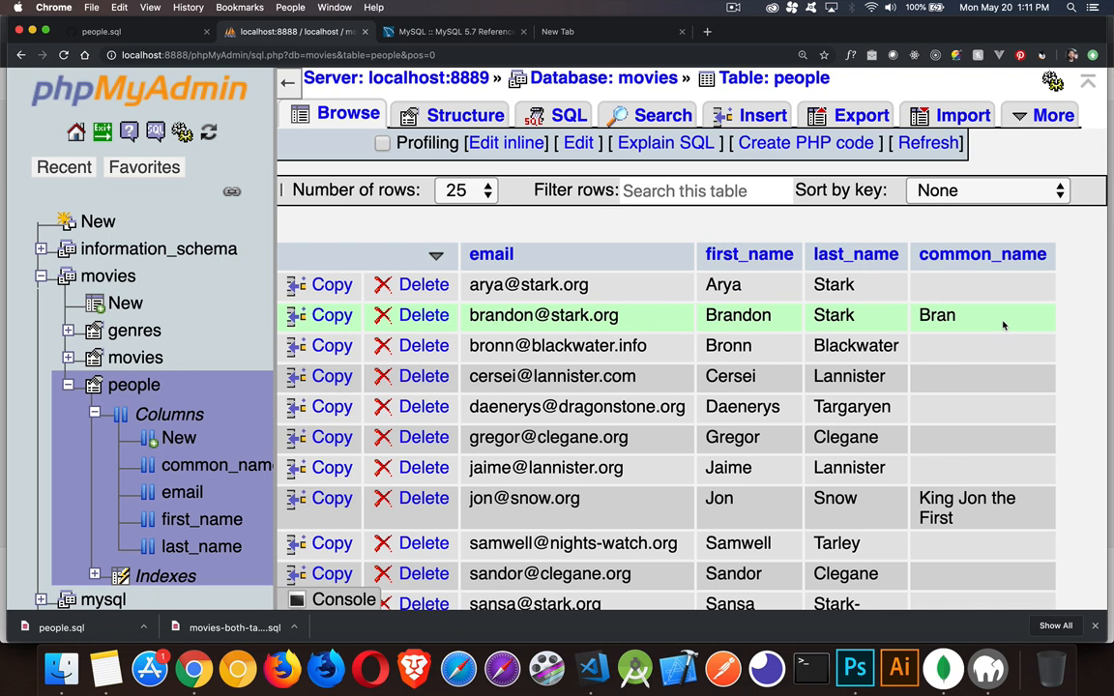
scroll("down", 3)
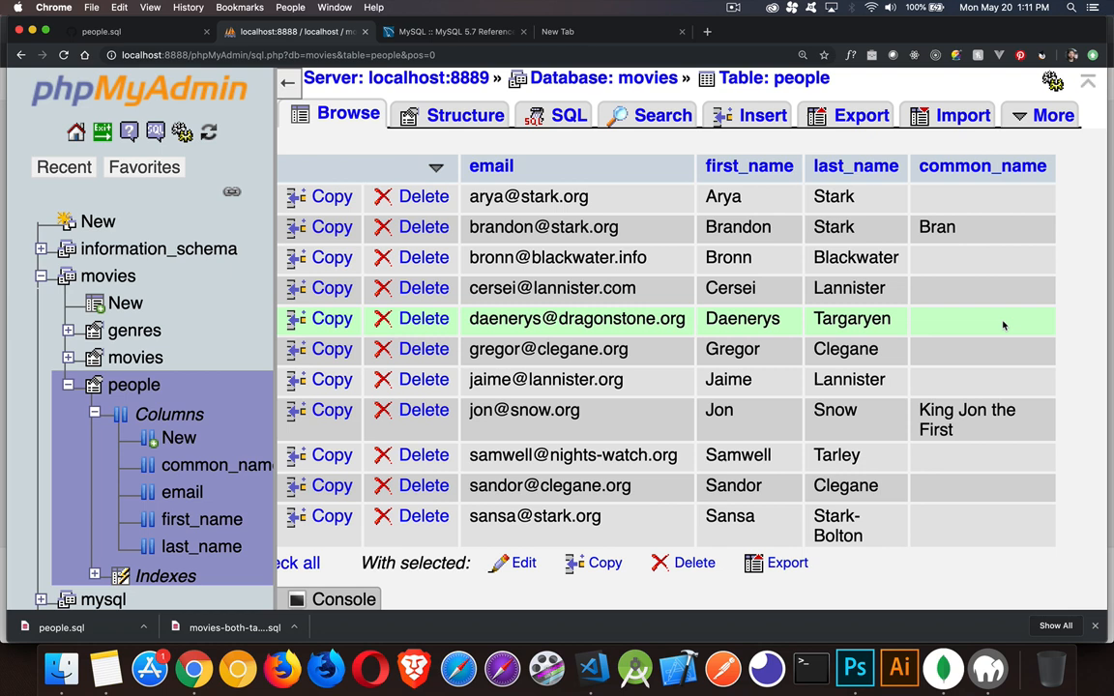
mouse_move(626, 321)
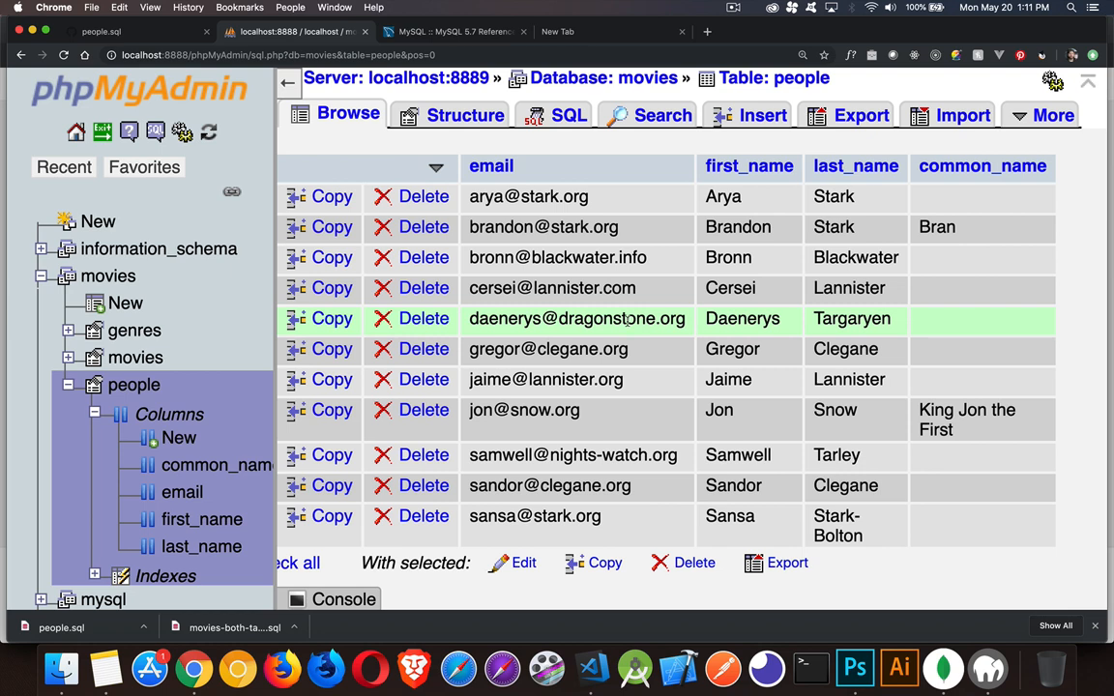
left_click(568, 116)
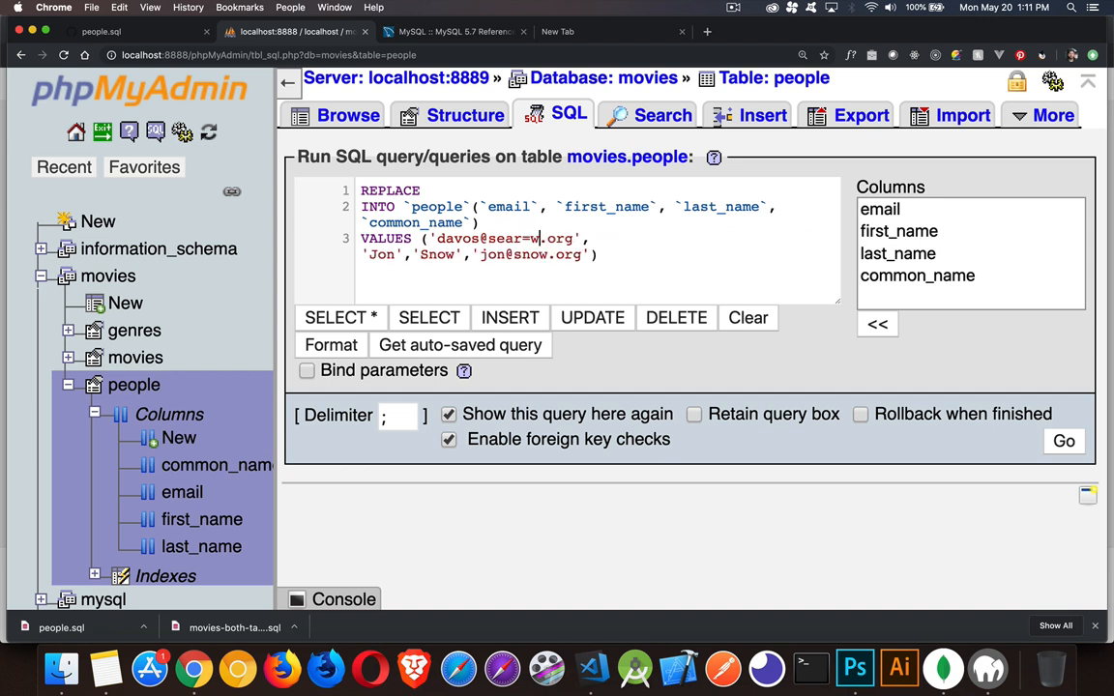
type("seaworth")
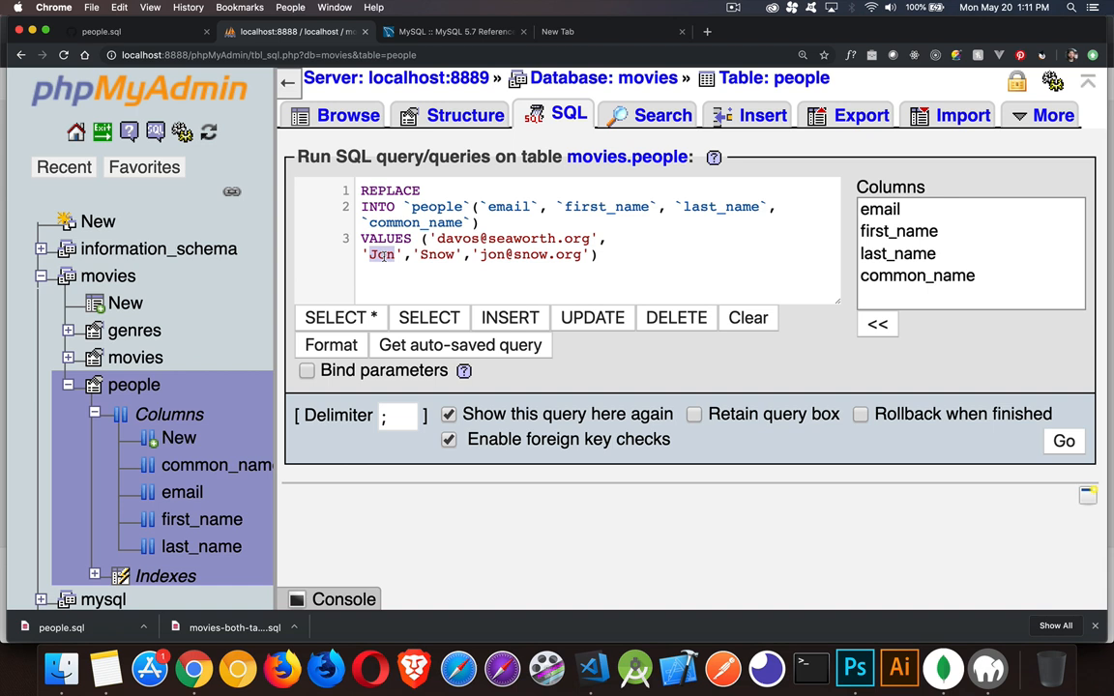
type("Davo")
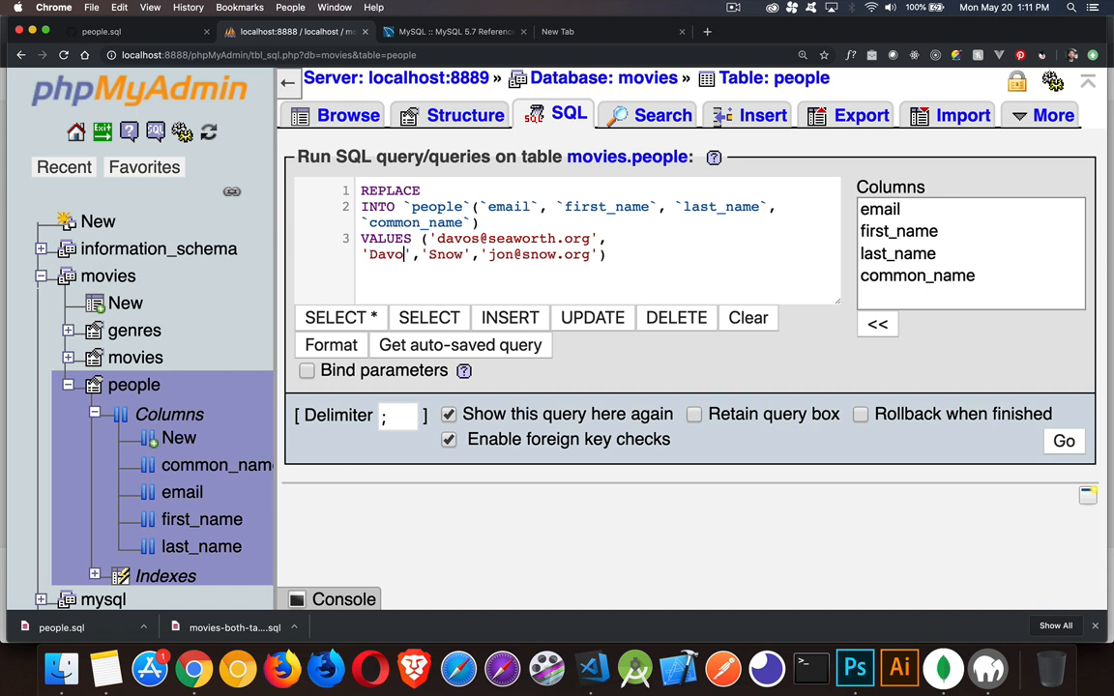
type("Seaworth")
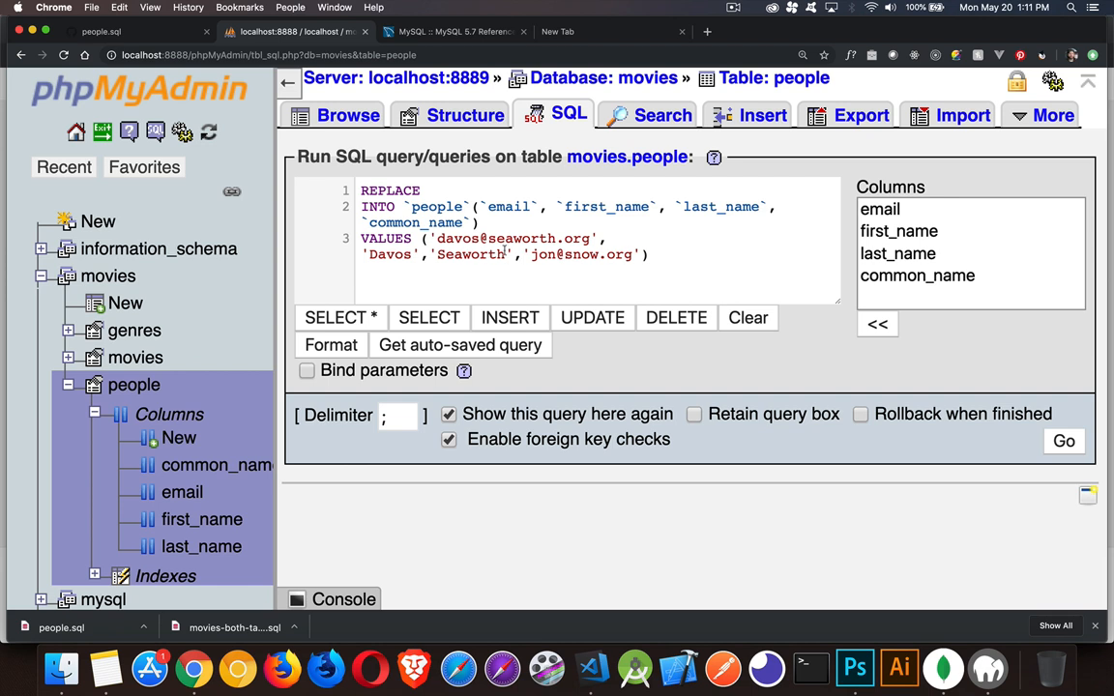
double_click(580, 255)
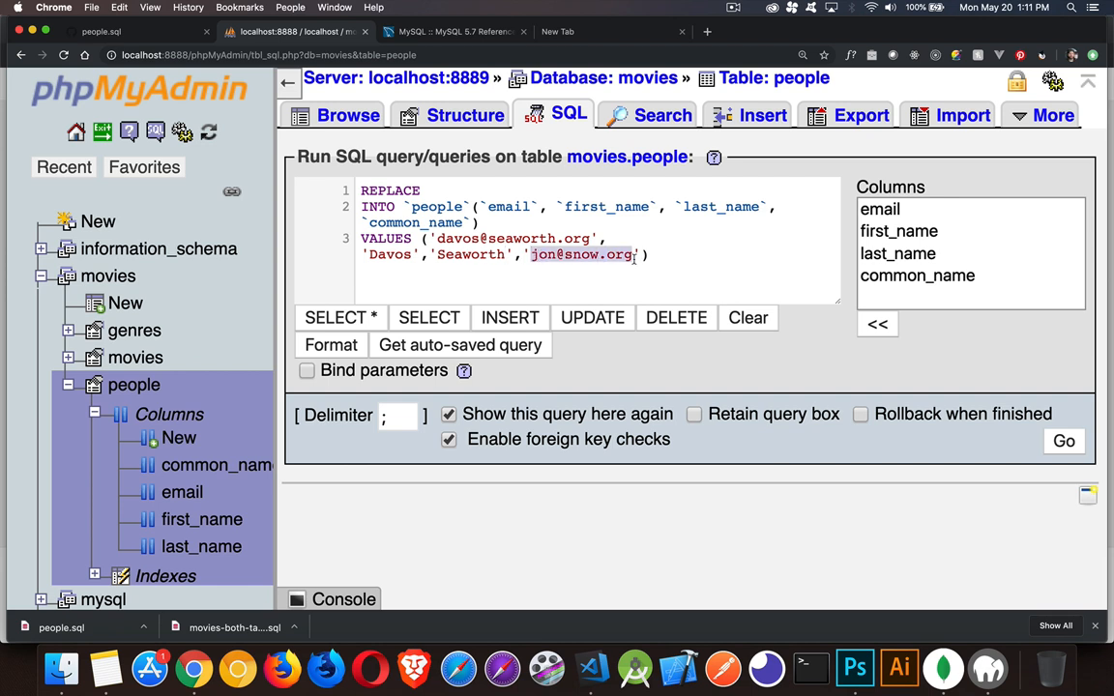
type("The On")
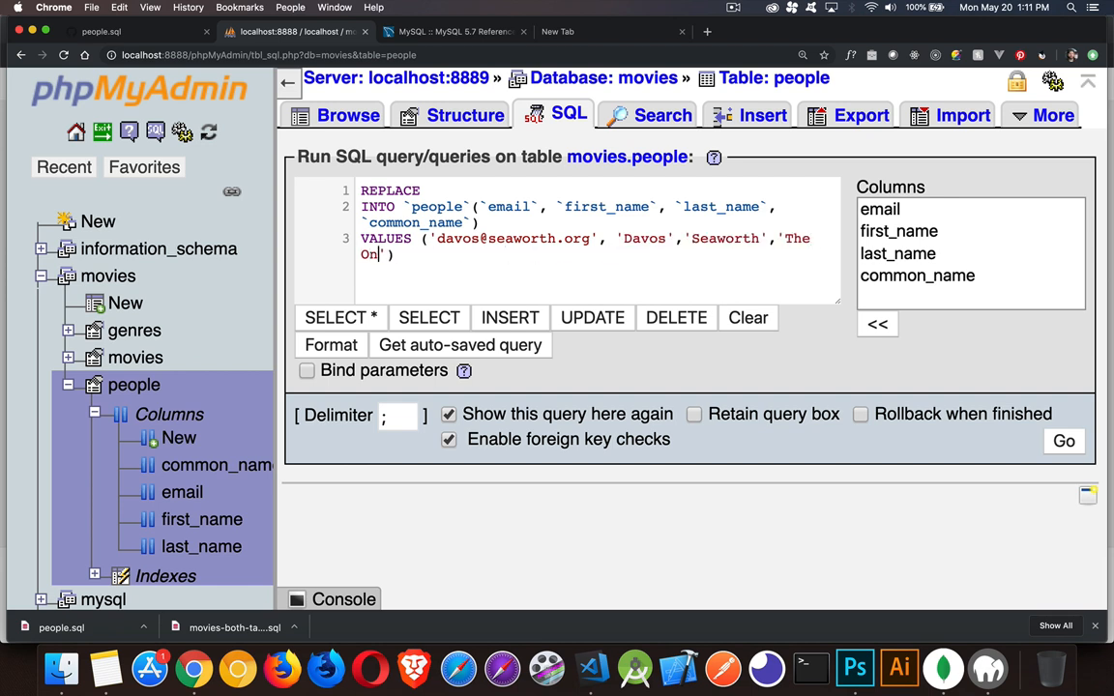
type("ion Knight")
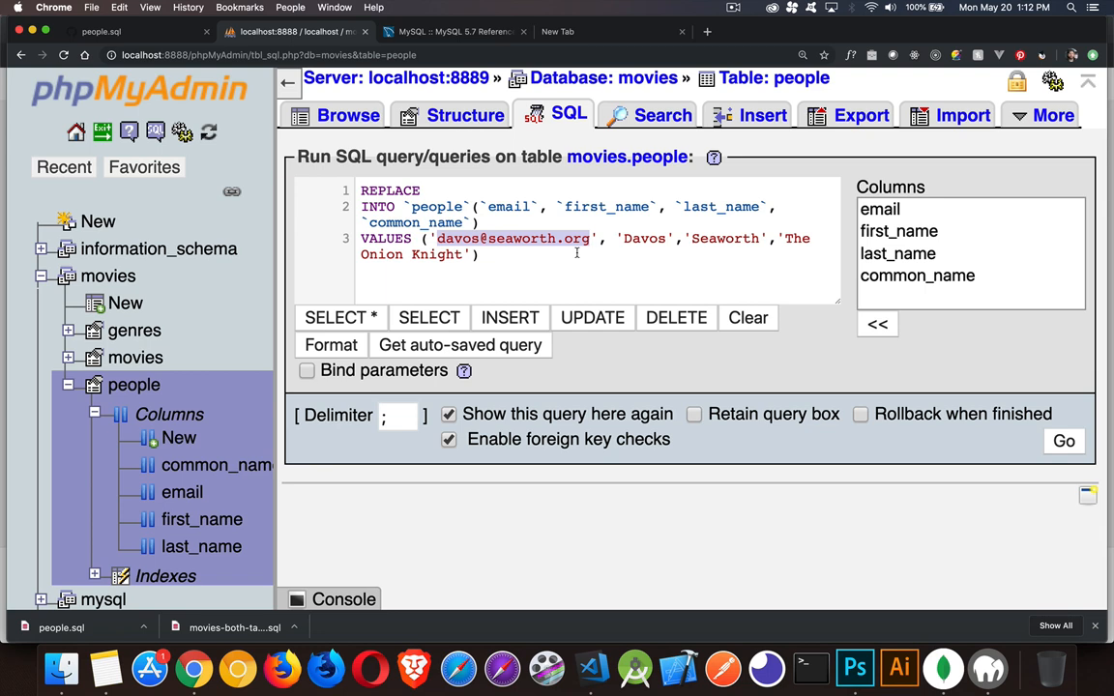
left_click(1064, 441)
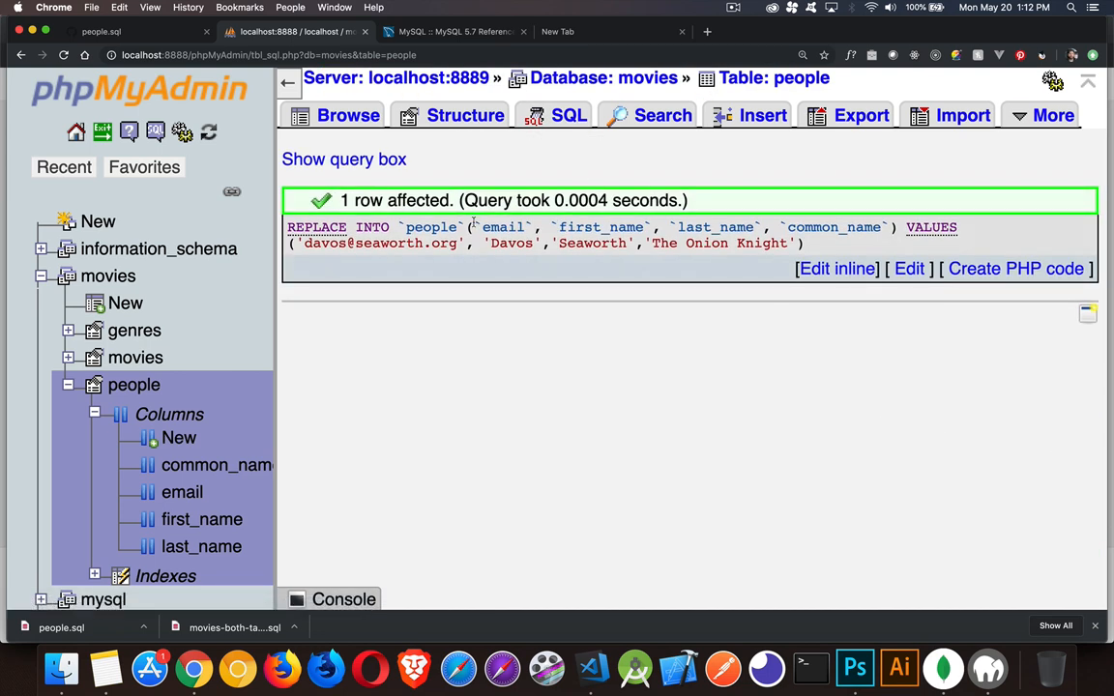
left_click(348, 116)
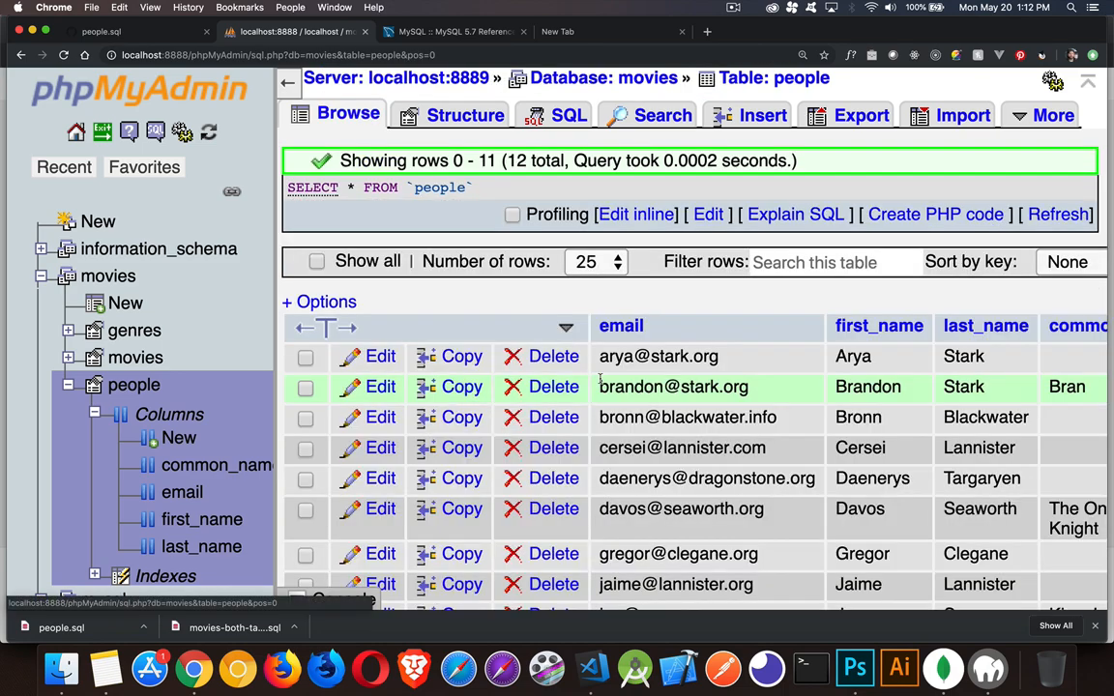
- Check the new Davos row in the 12-row listing, then return to the SQL editor
scroll("down", 3)
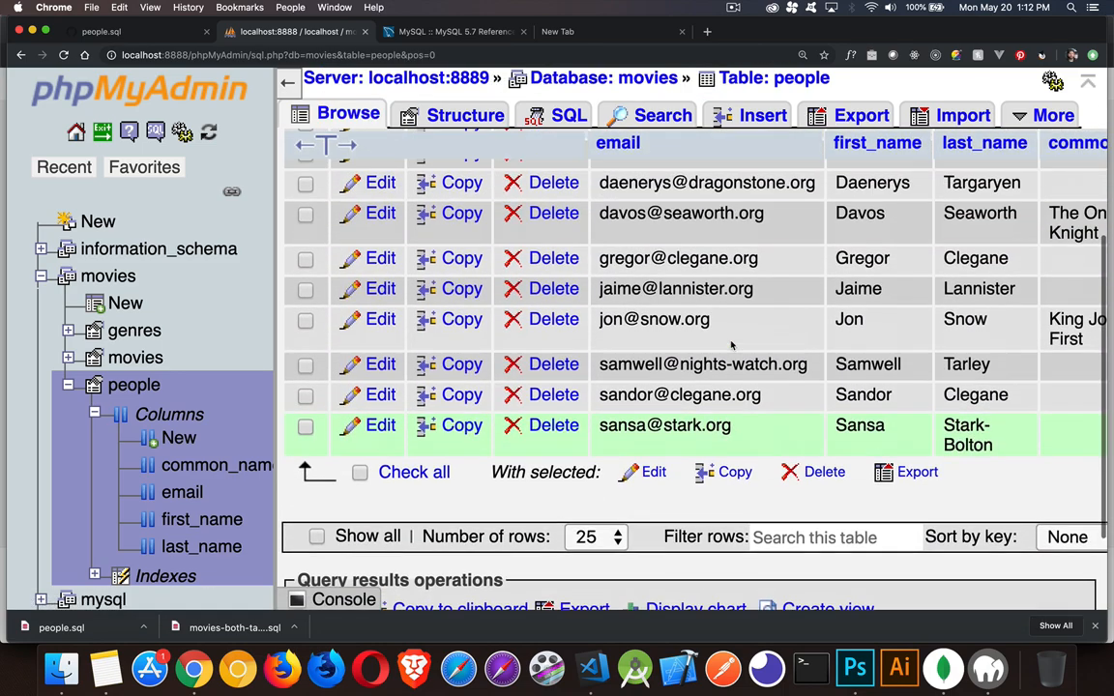
scroll("up", 3)
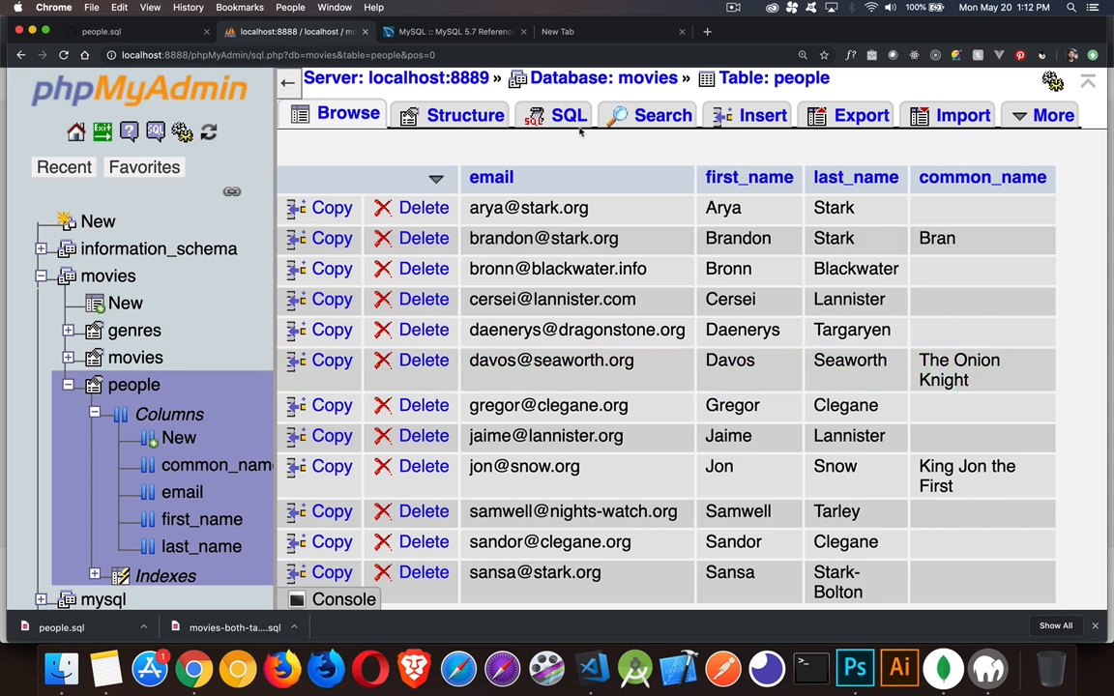
left_click(569, 116)
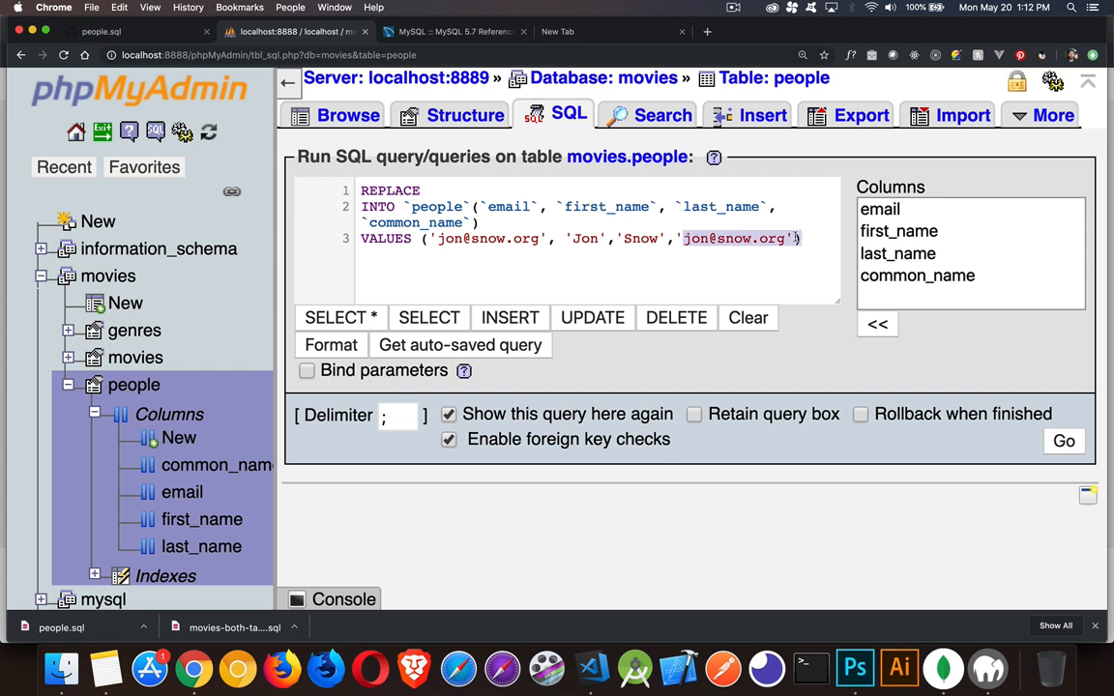
- Set Jon Snow's common_name to the placeholder 'nickname', highlight the email column, and switch to the people.sql gist
type("nickn")
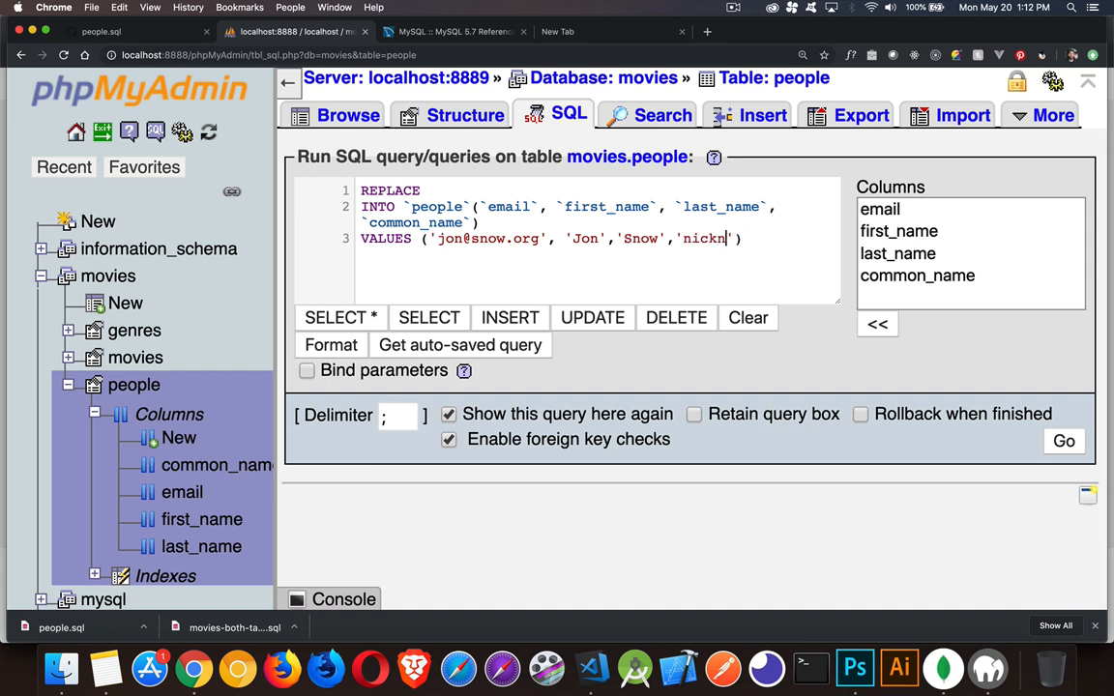
type("ame")
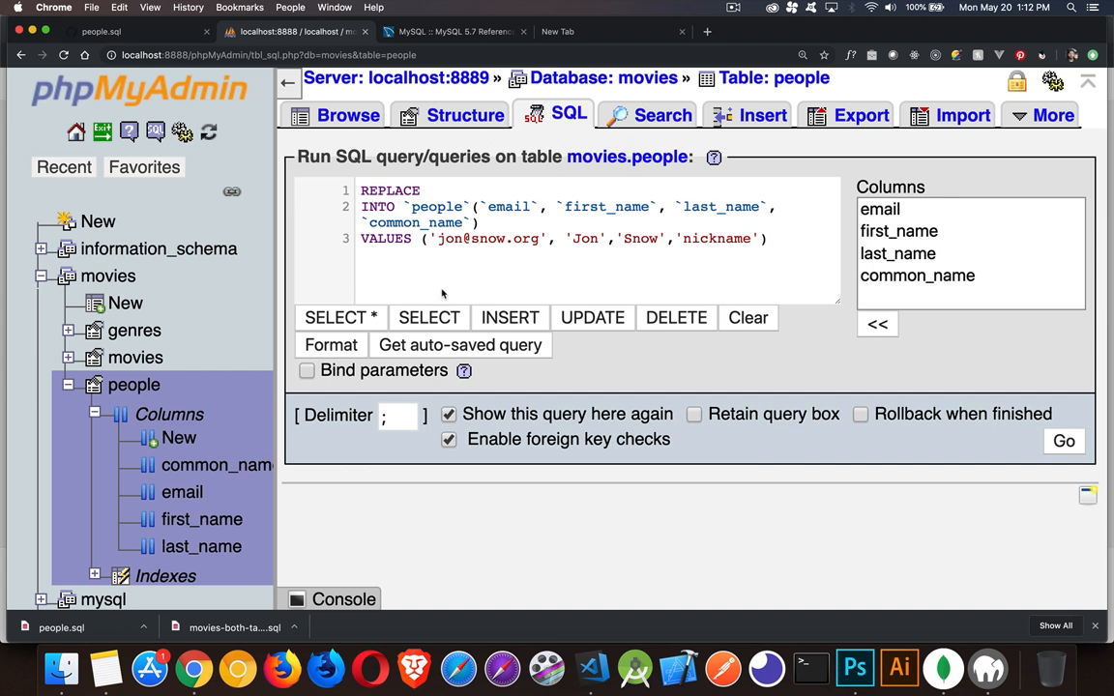
double_click(509, 205)
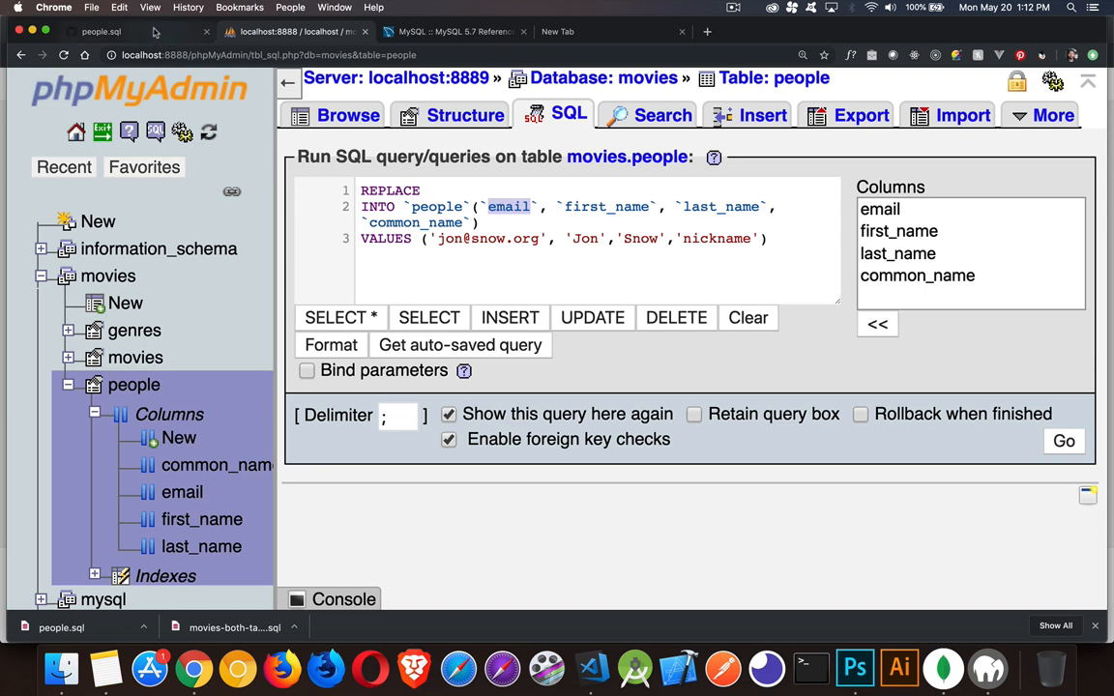
left_click(101, 31)
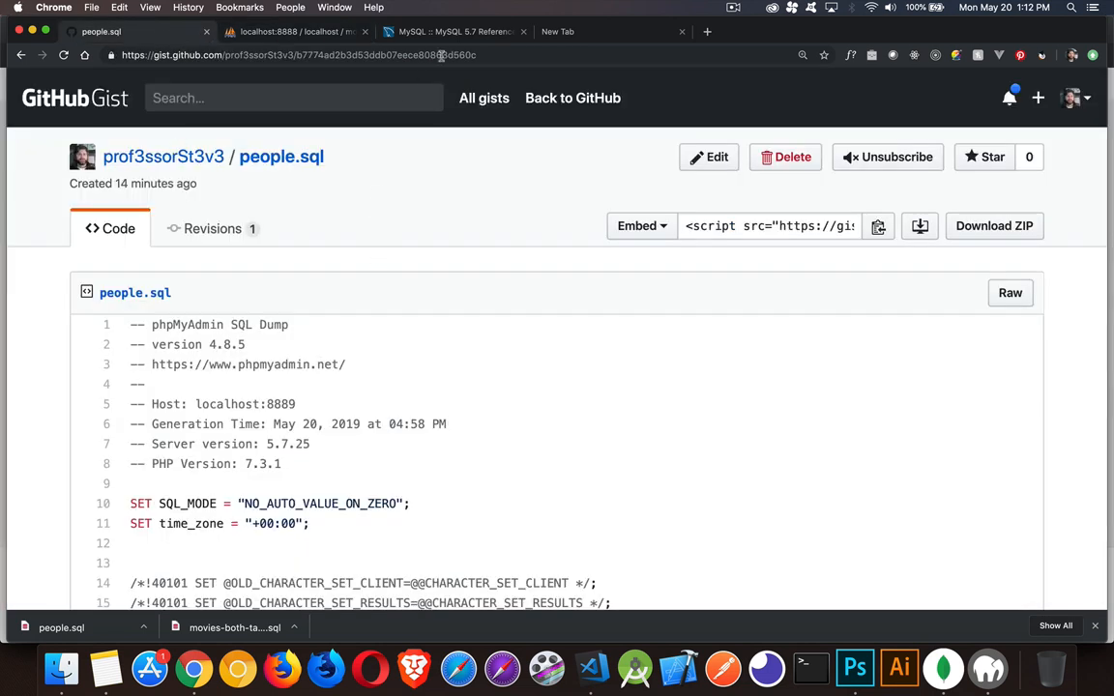
- Go to the MySQL 5.7 manual's Chapter 13, SQL Statement Syntax
left_click(455, 31)
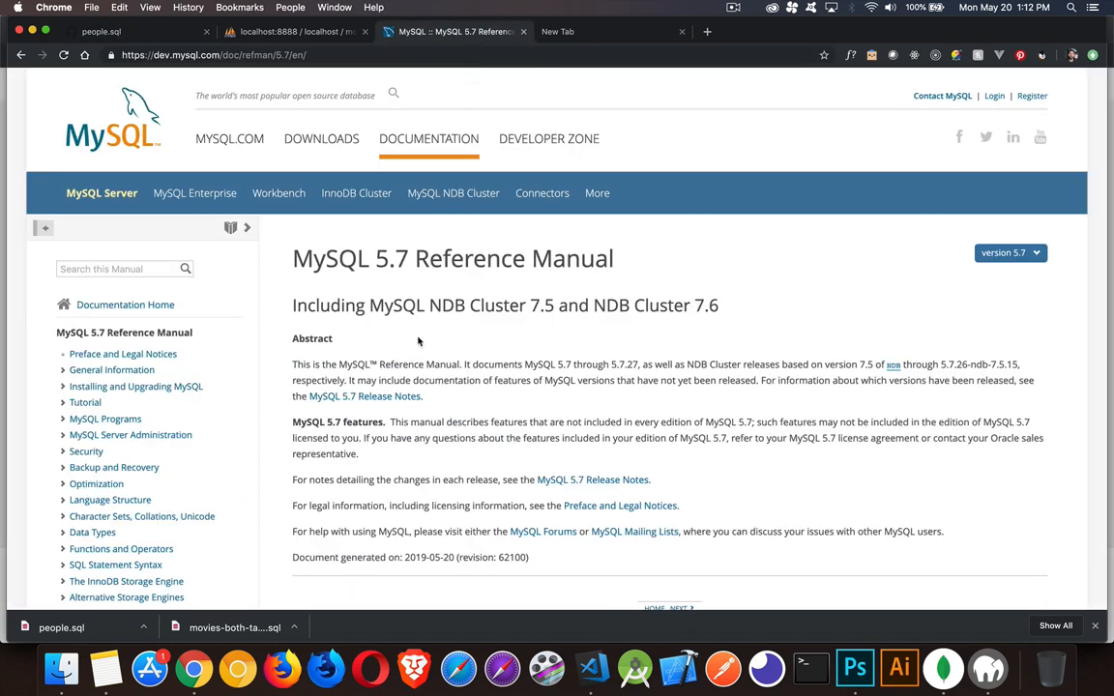
mouse_move(417, 340)
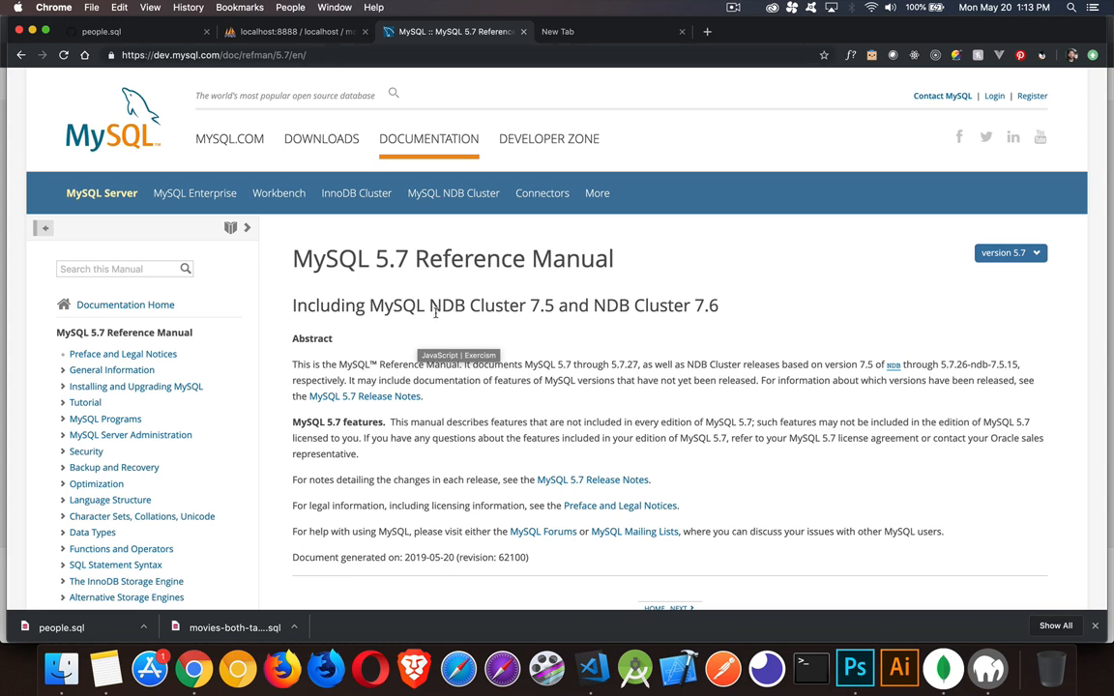
mouse_move(410, 286)
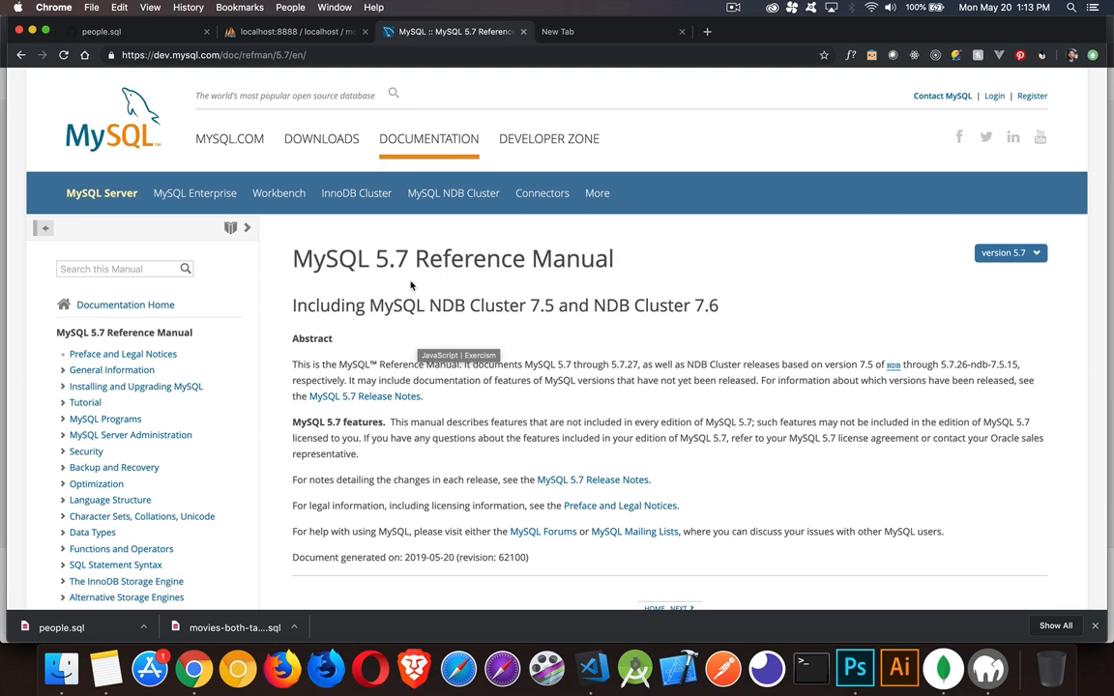
mouse_move(112, 377)
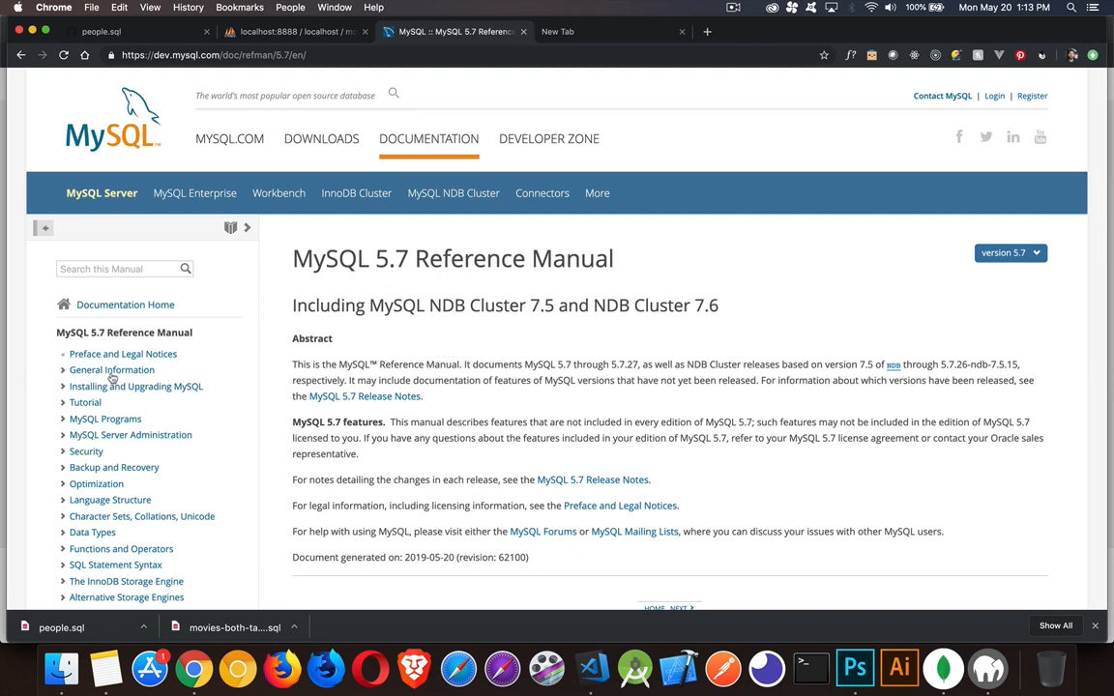
scroll("down", 3)
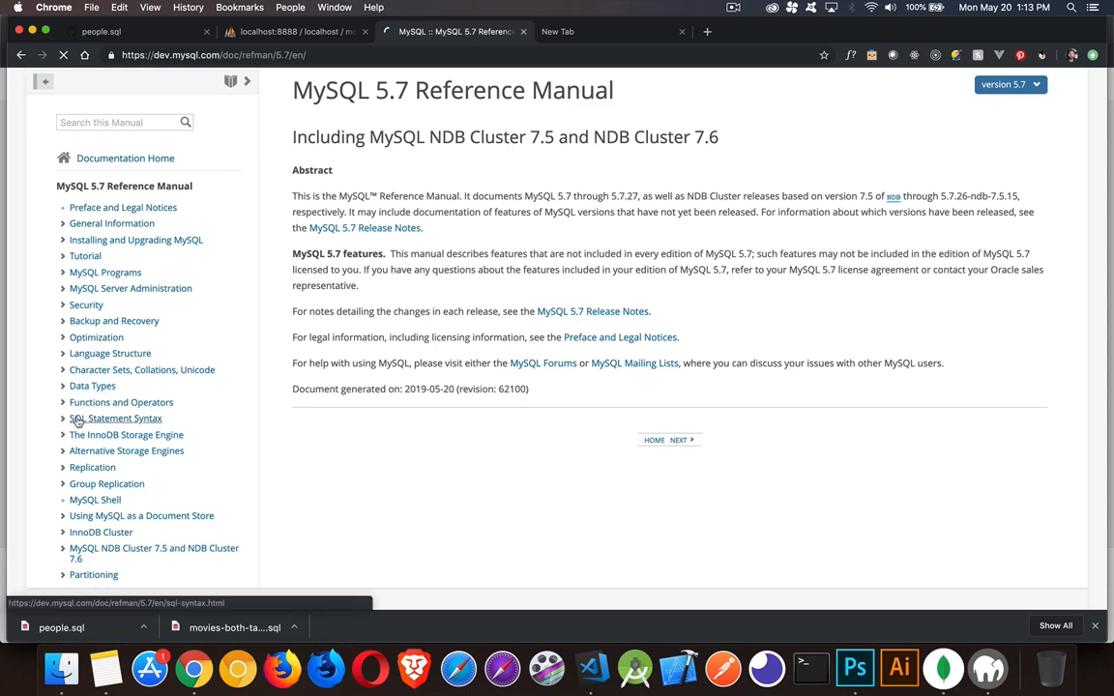
left_click(116, 418)
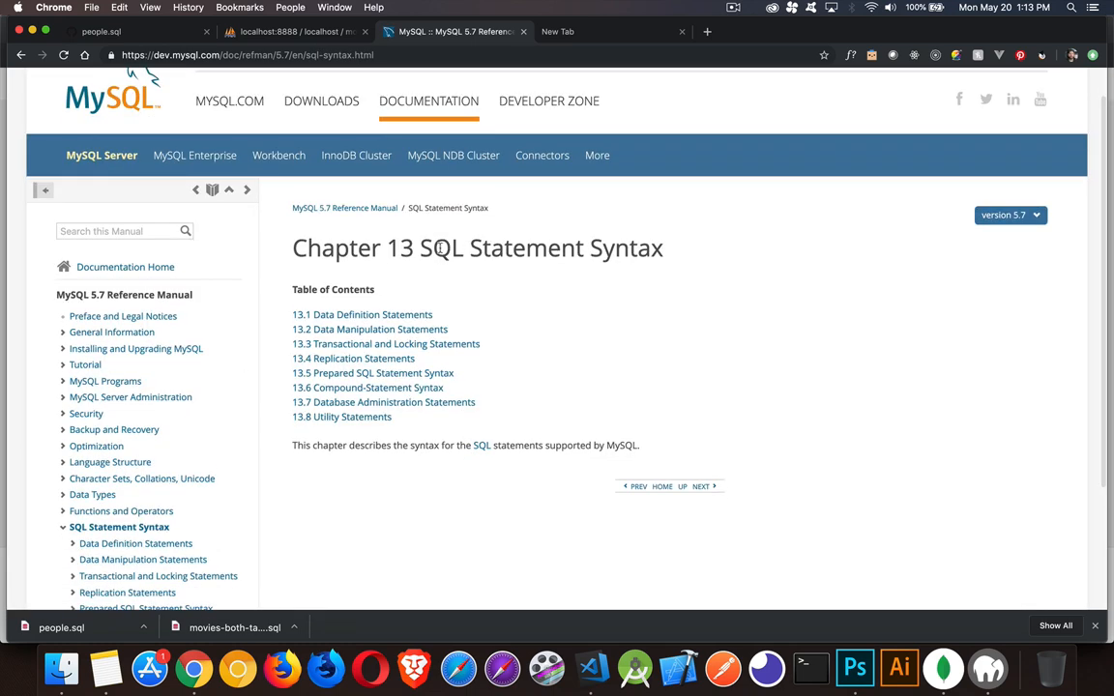
mouse_move(478, 275)
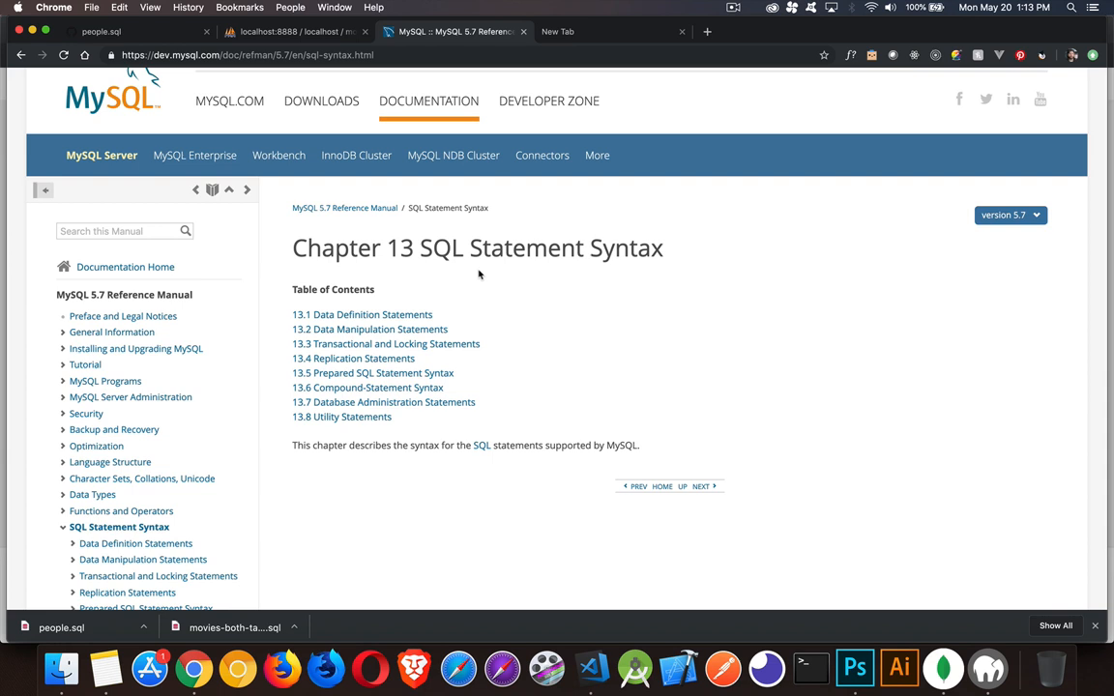
mouse_move(665, 279)
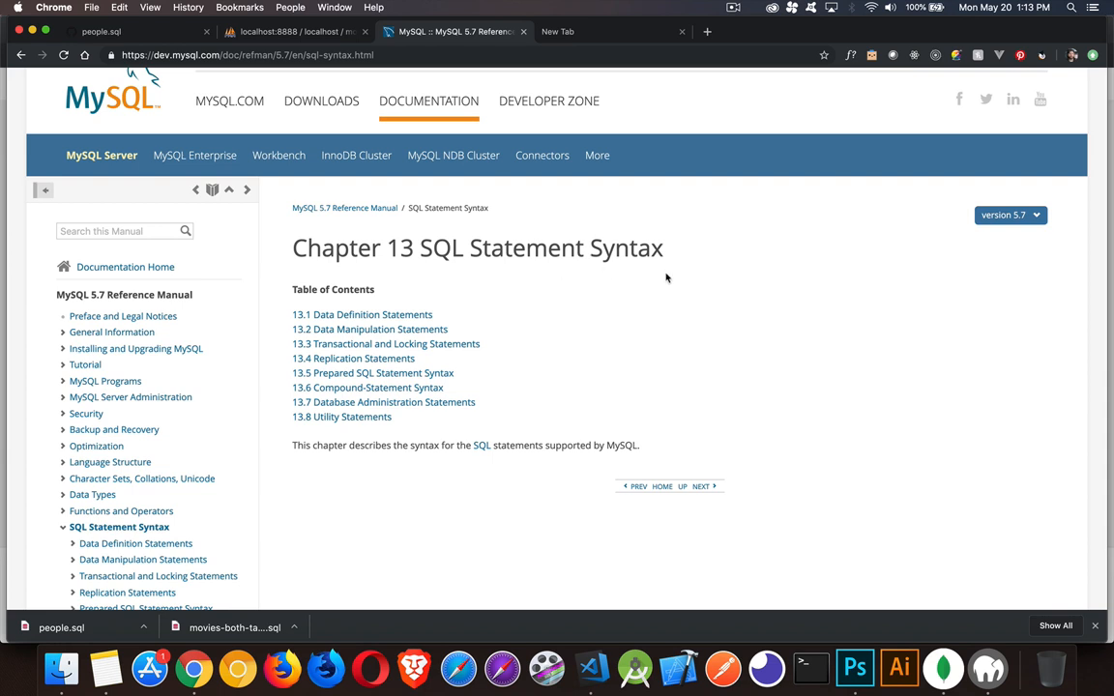